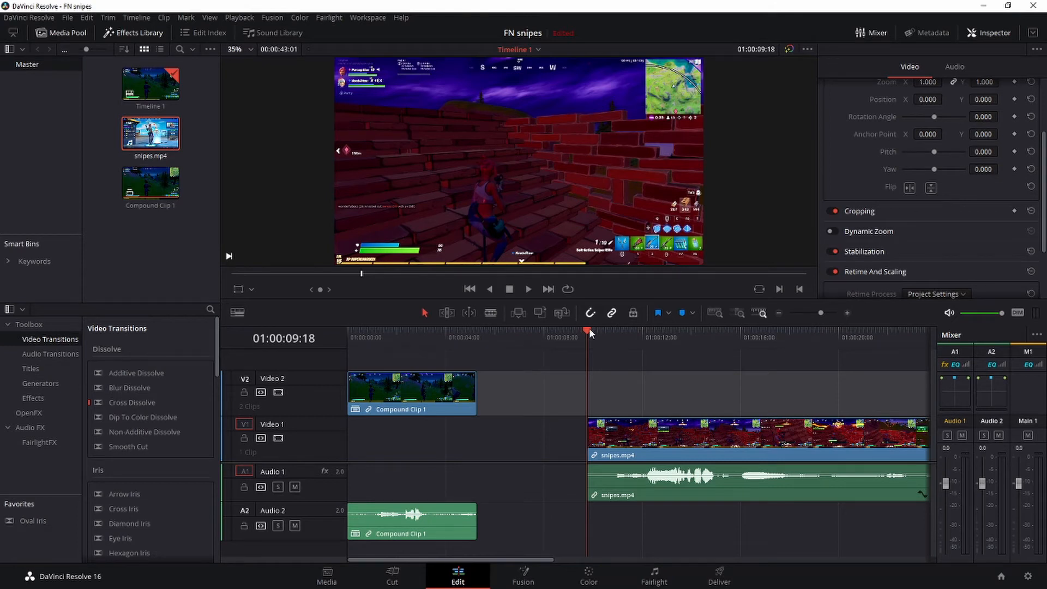
mouse_move(588, 343)
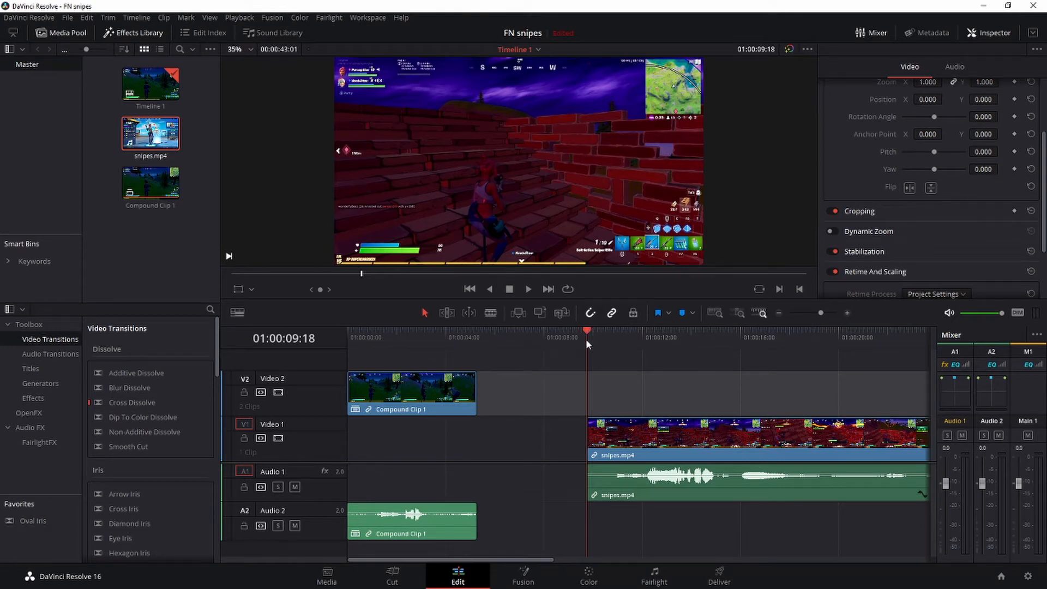
mouse_move(594, 350)
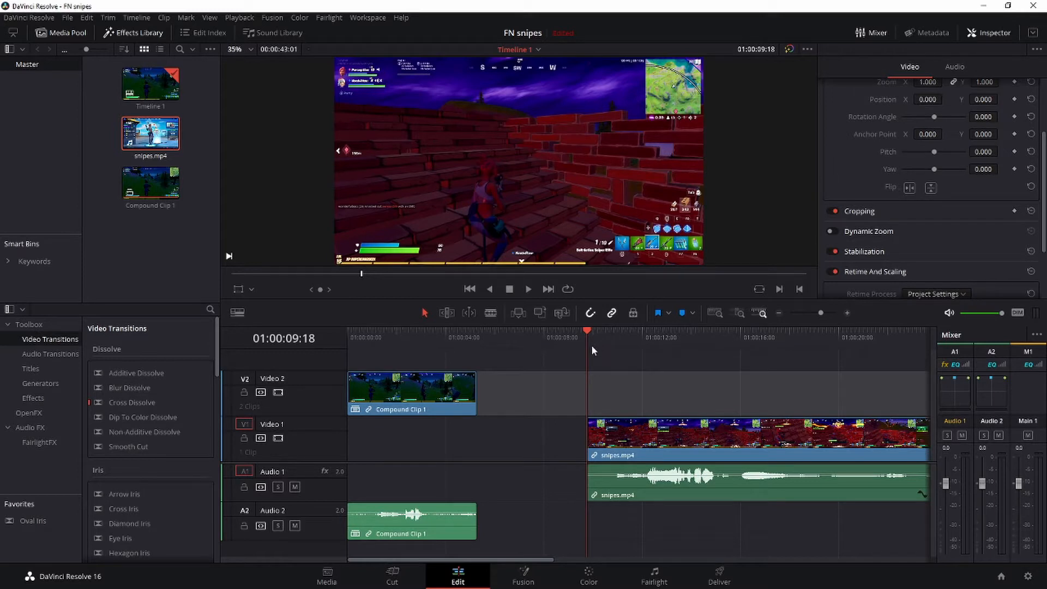
mouse_move(587, 366)
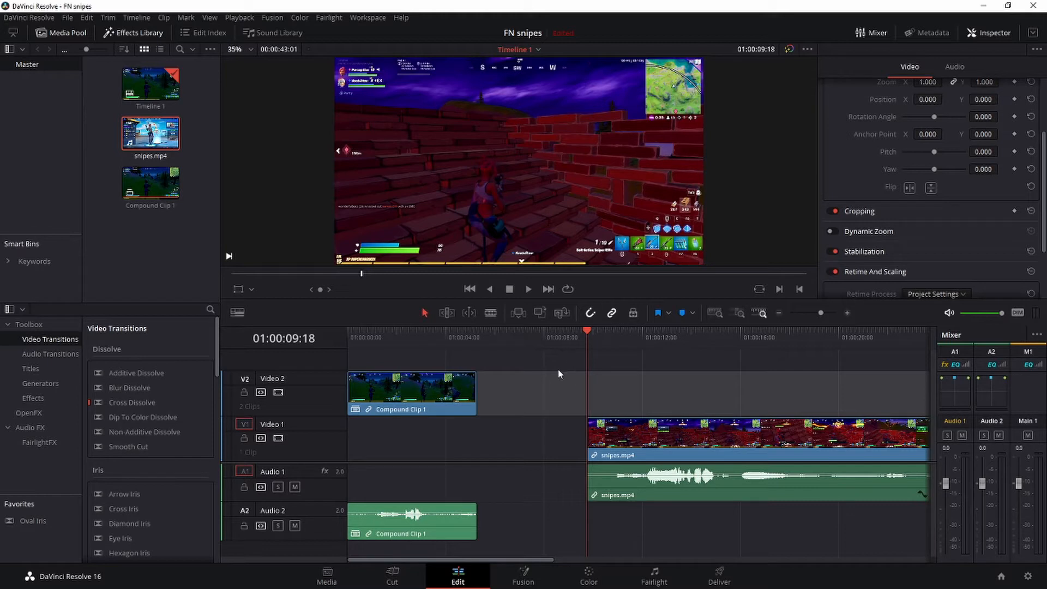
mouse_move(549, 369)
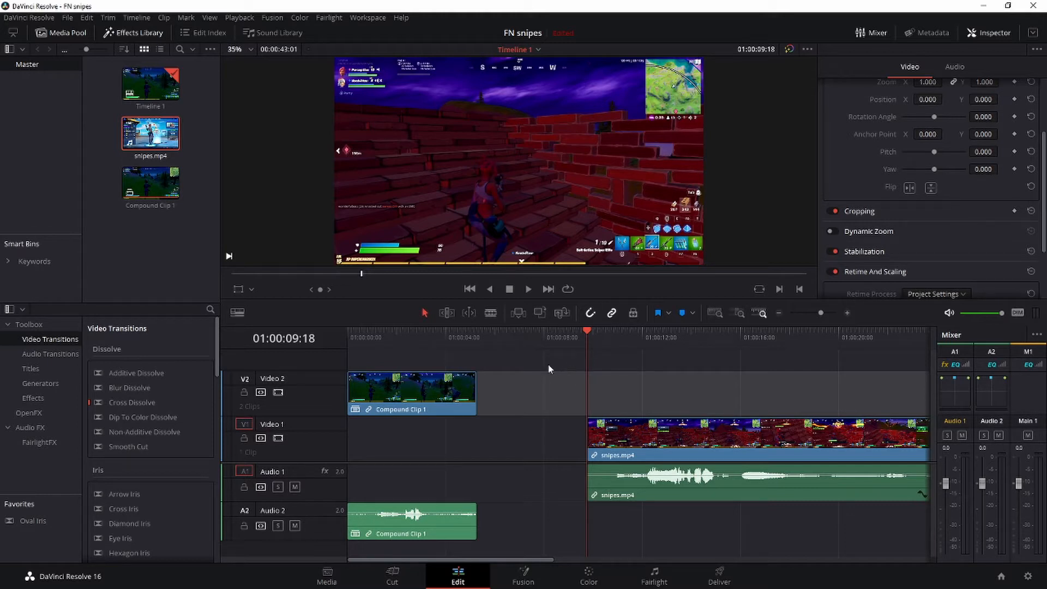
mouse_move(552, 346)
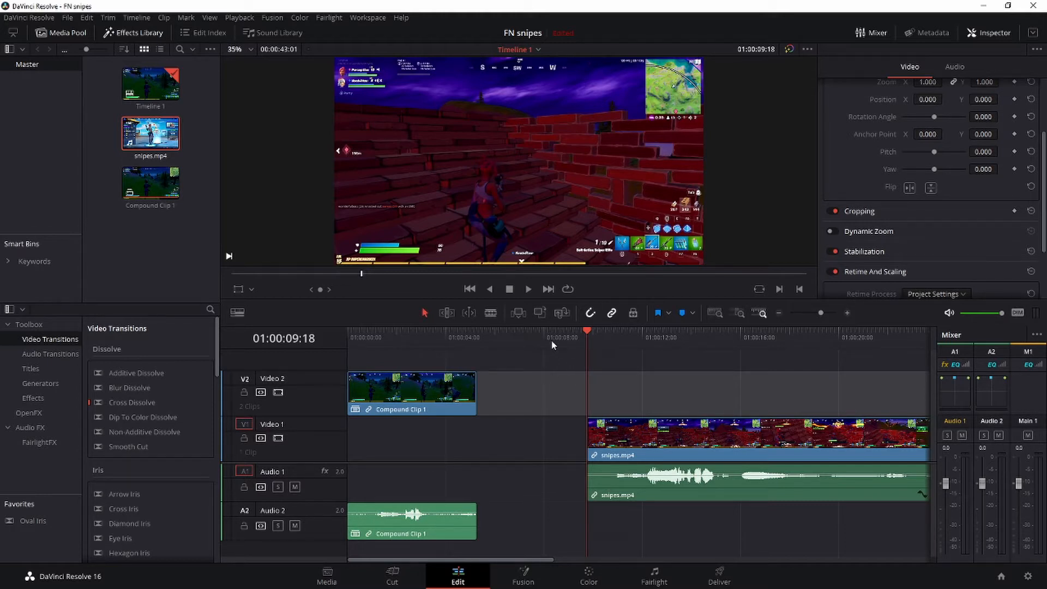
mouse_move(559, 343)
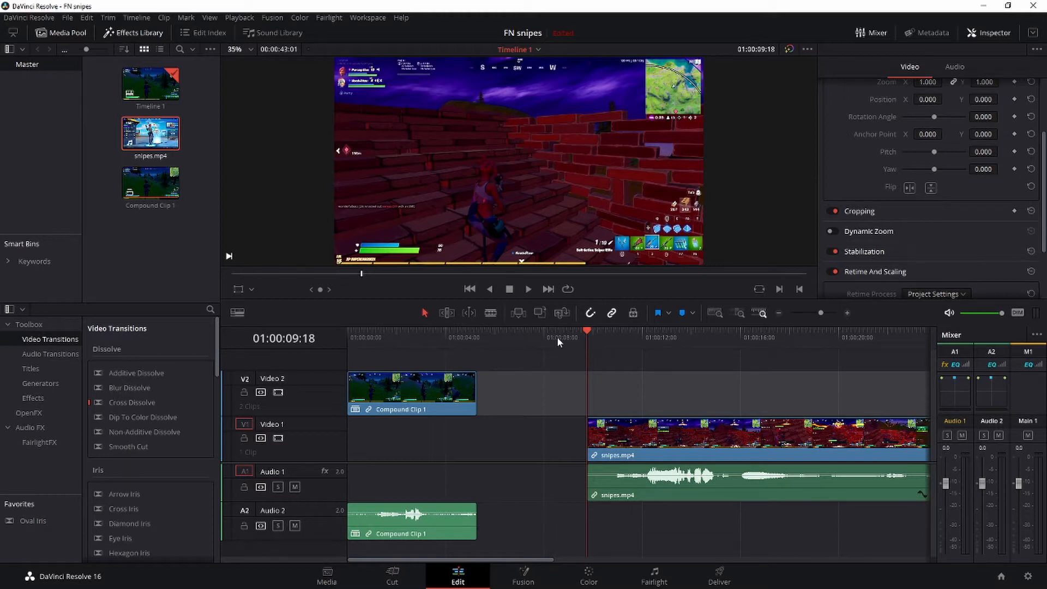
mouse_move(578, 436)
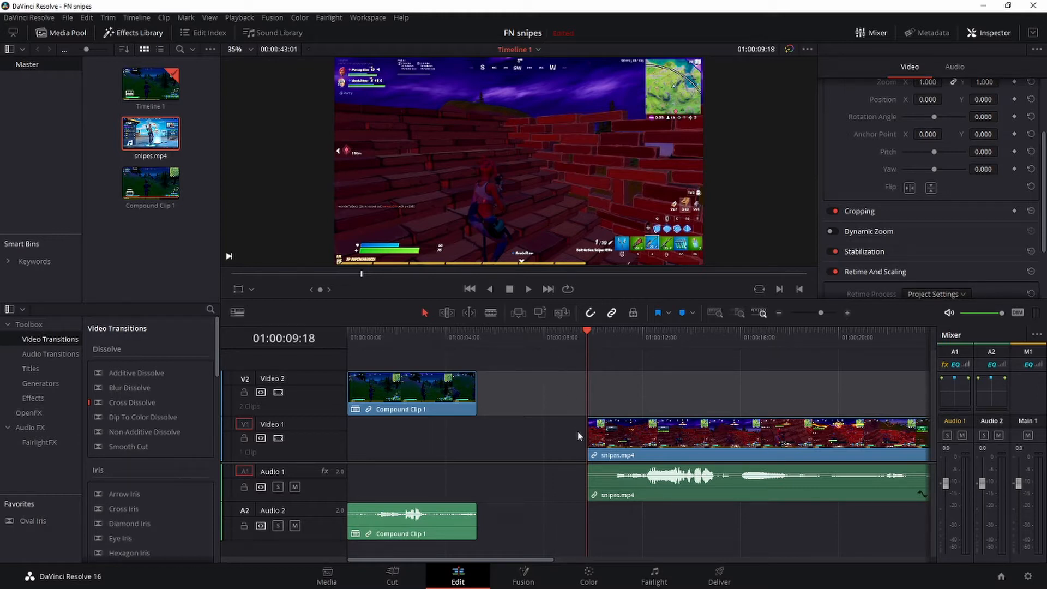
mouse_move(517, 452)
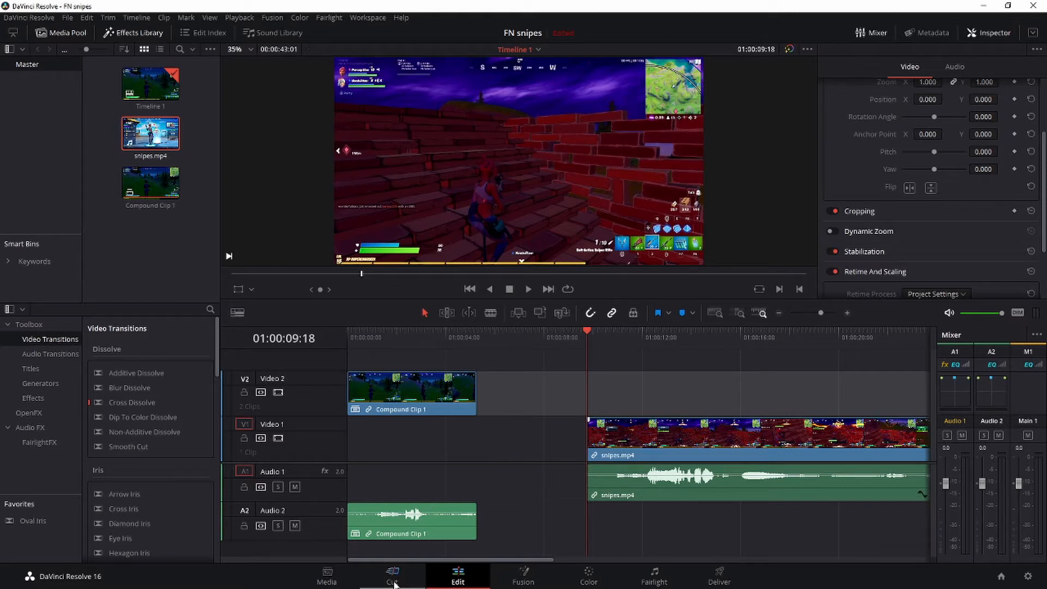
Create Compound Clip 2 from snipes.mp4 and its audio, then move the playhead earlier in the clip.
left_click(391, 576)
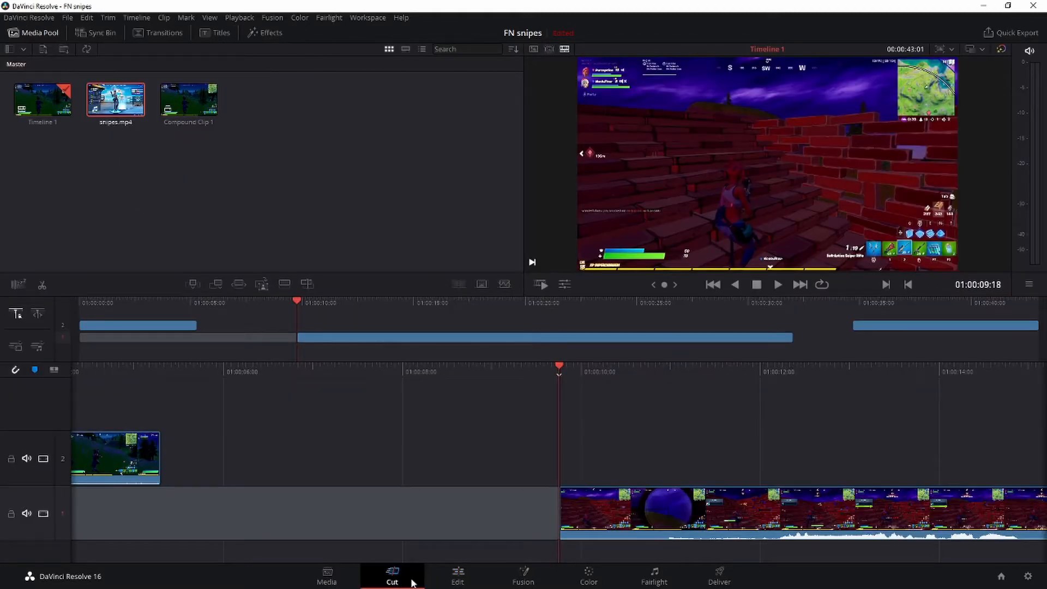
left_click(457, 576)
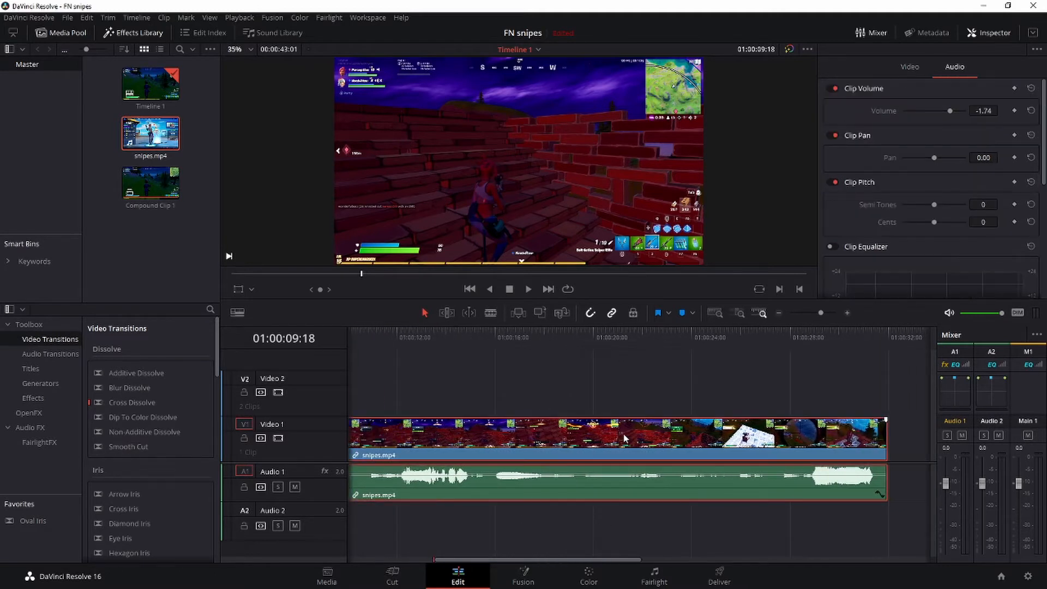
right_click(624, 438)
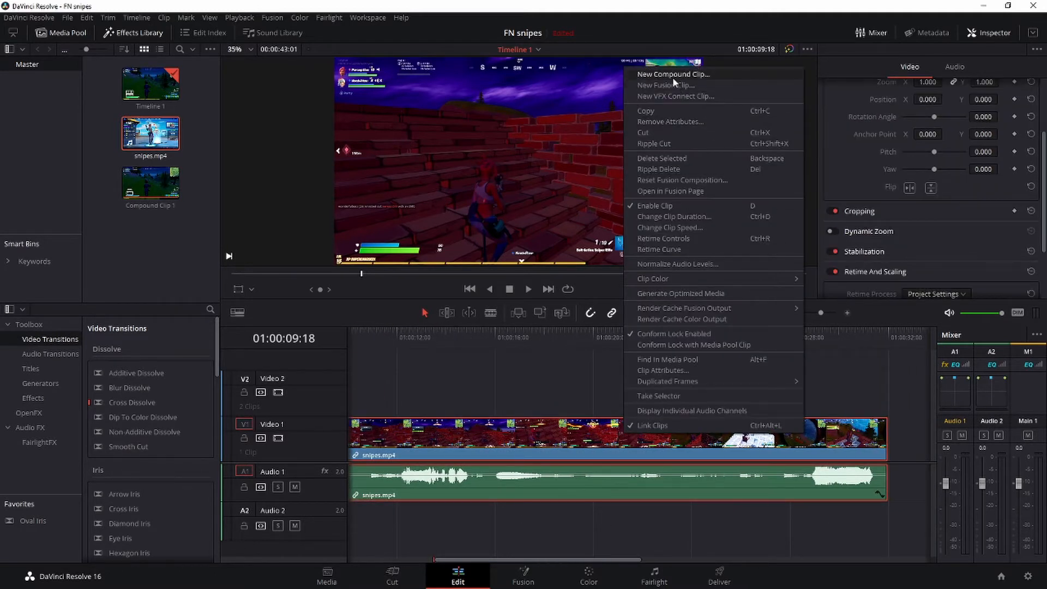
left_click(673, 74)
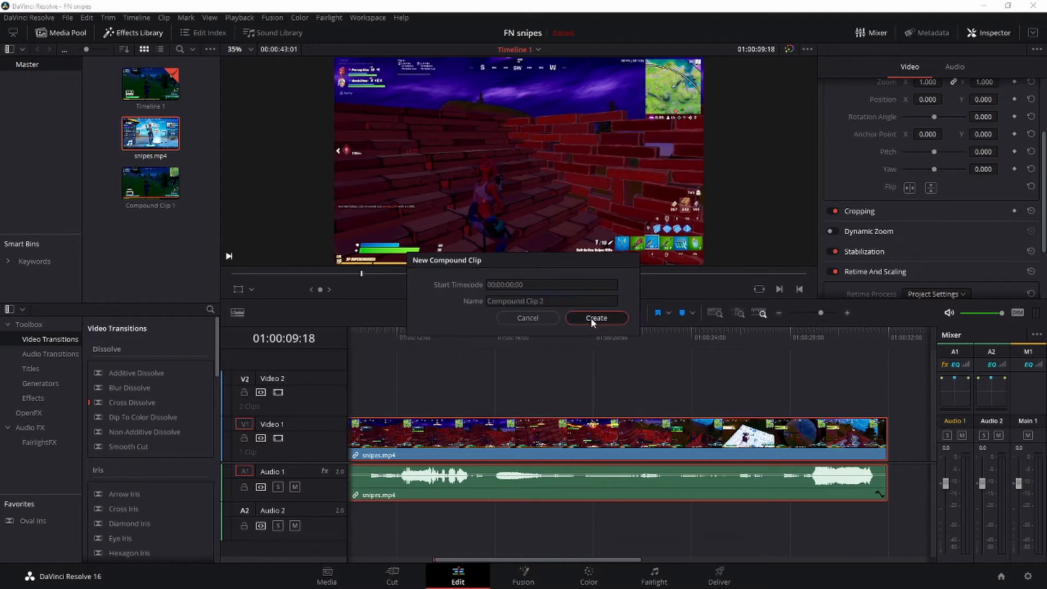
left_click(595, 317)
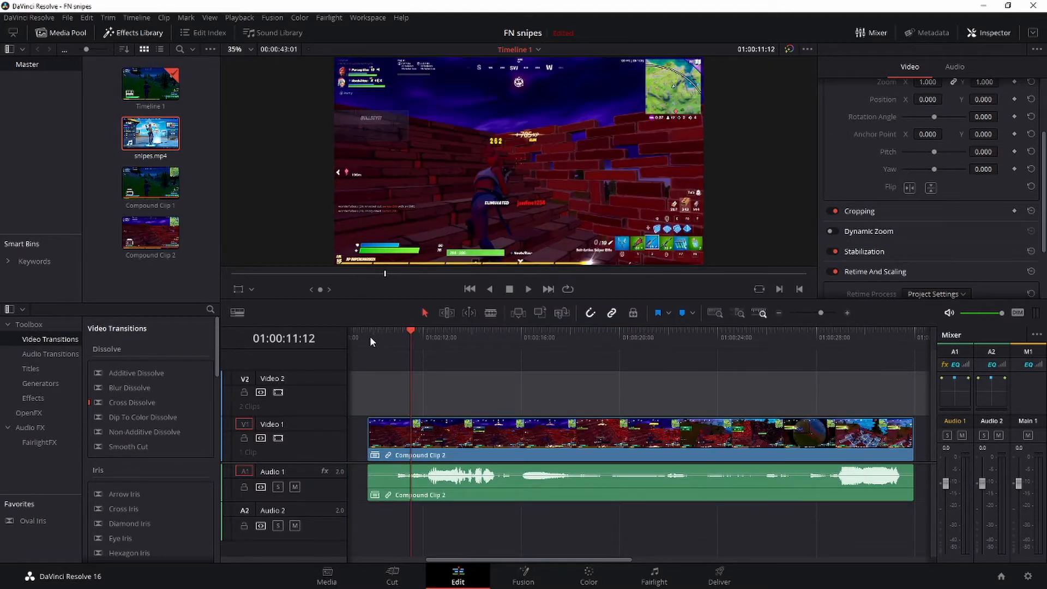
left_click(367, 338)
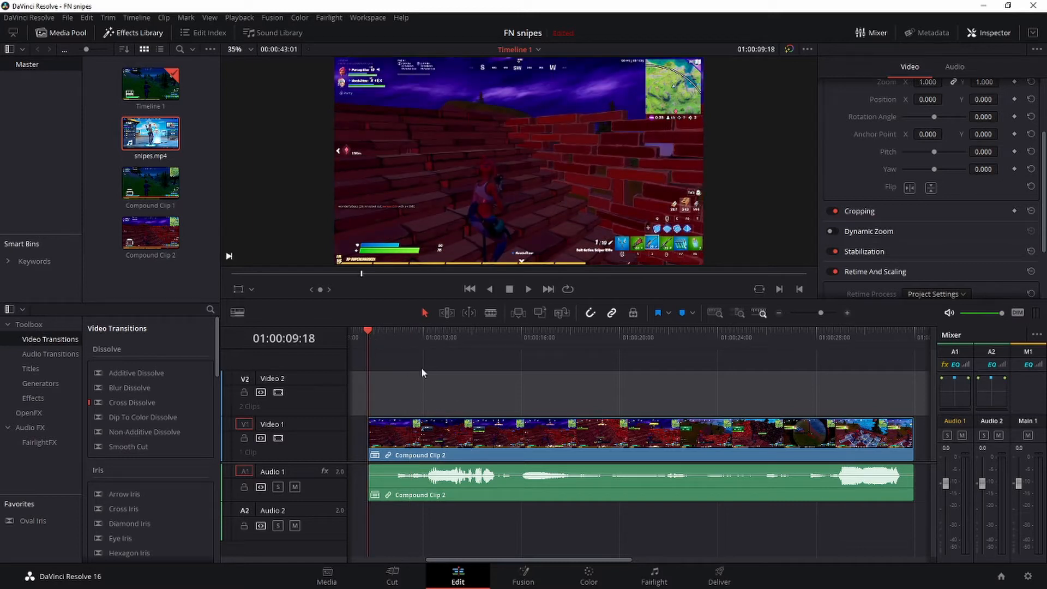
mouse_move(378, 334)
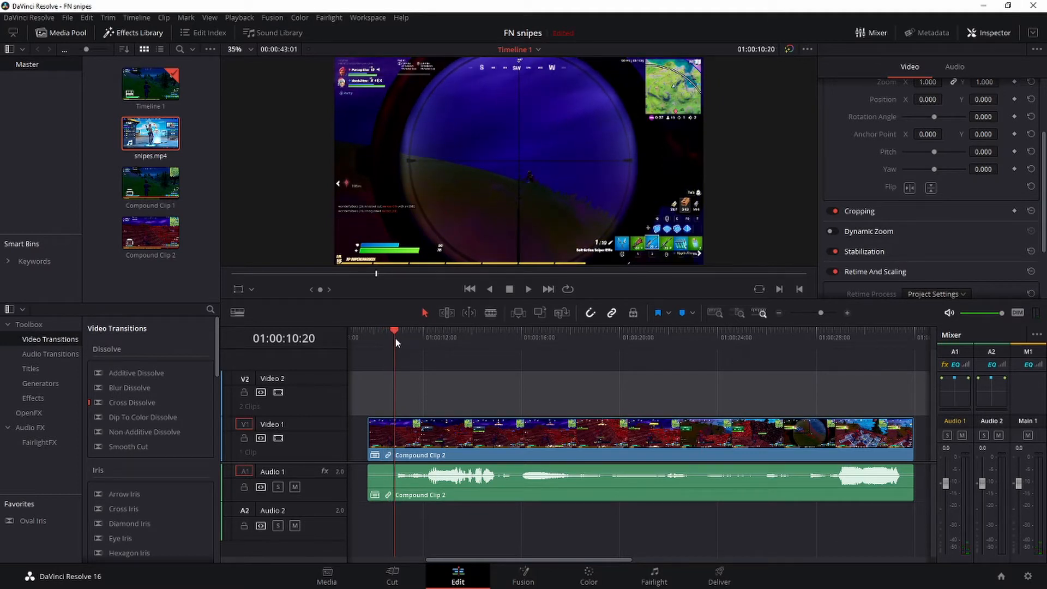
Move to the scope-aim moment and add a speed point there via the clip's retime controls.
left_click(528, 288)
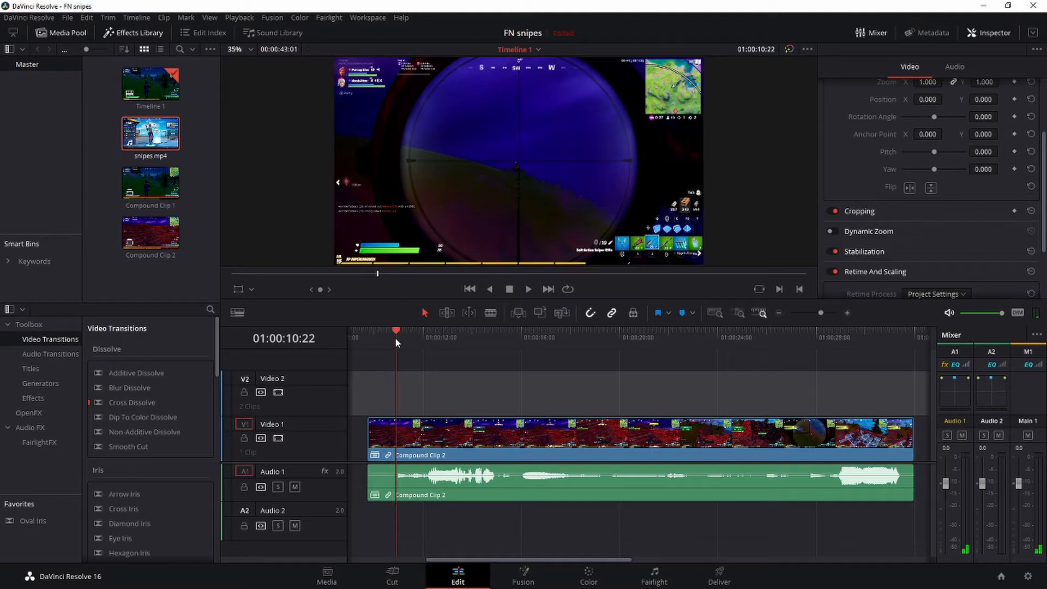
right_click(551, 434)
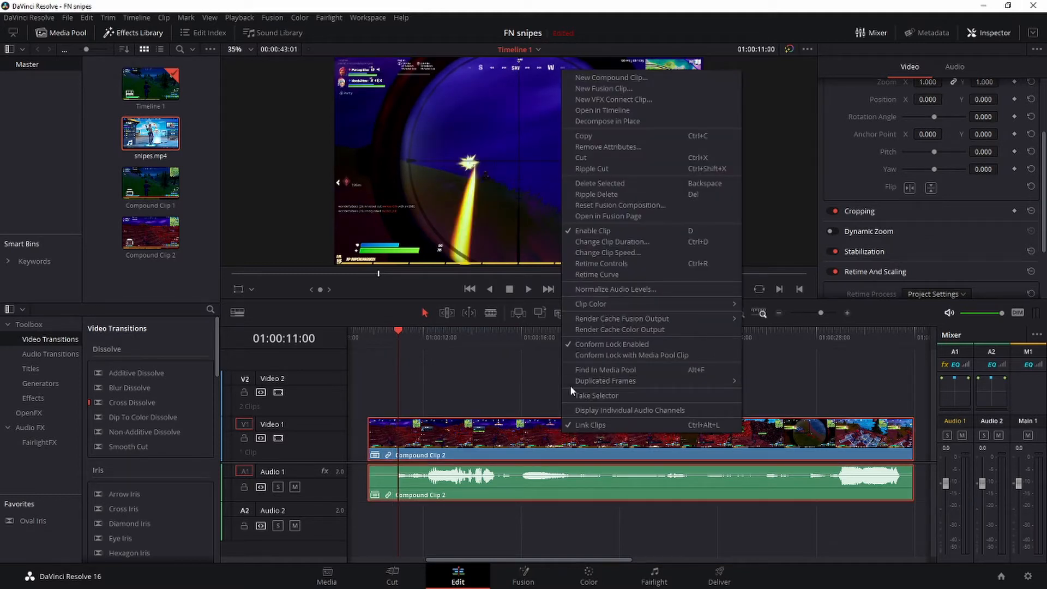
mouse_move(596, 275)
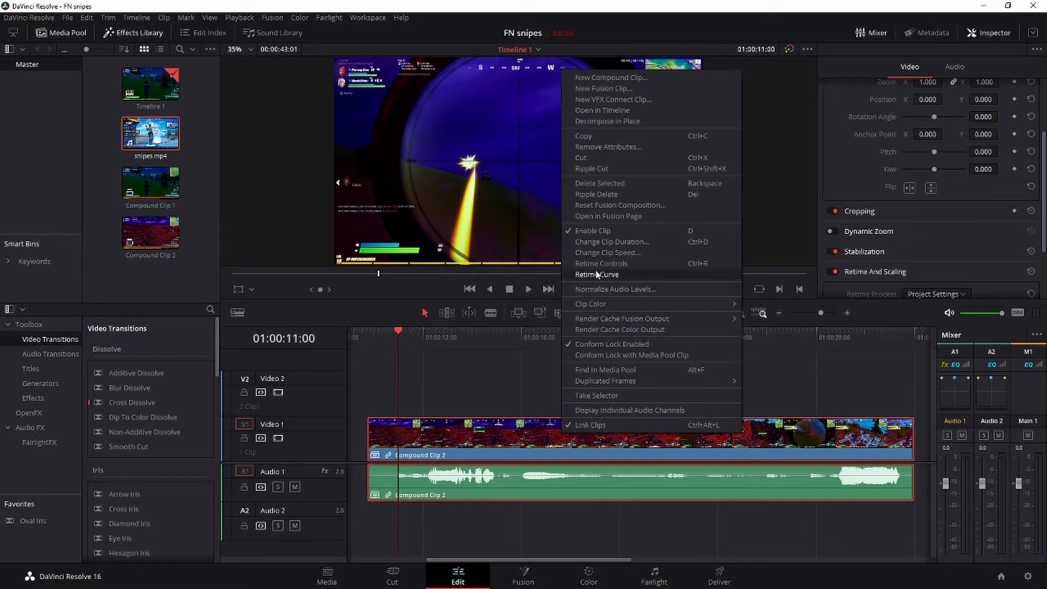
mouse_move(599, 263)
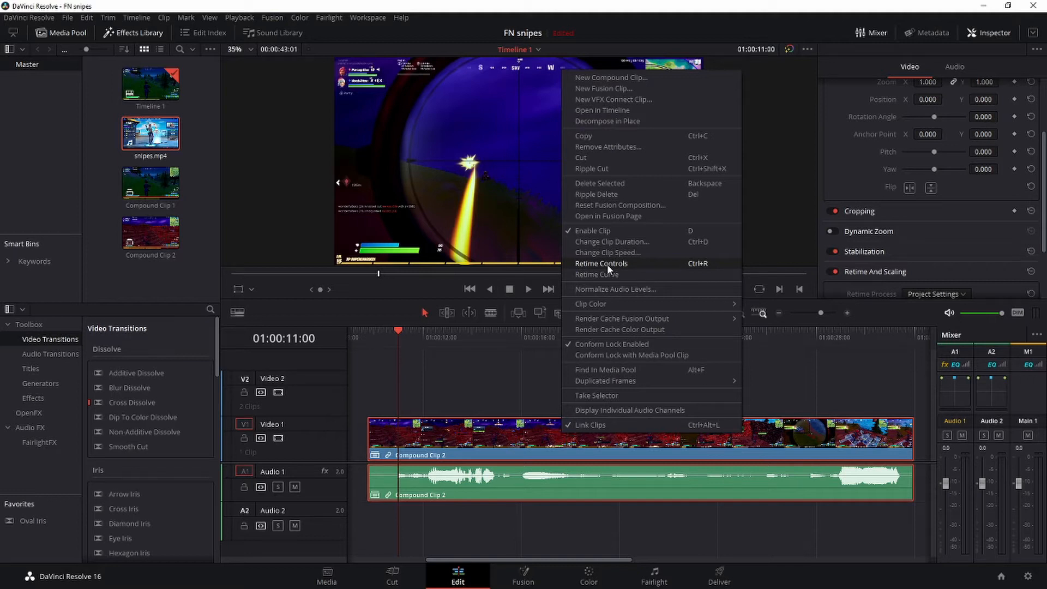
mouse_move(607, 270)
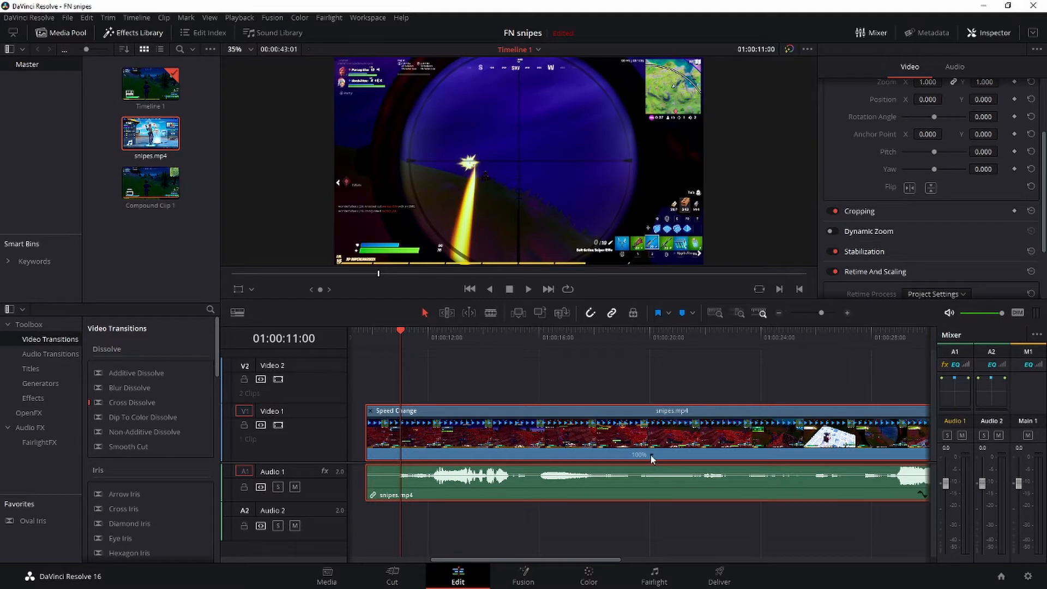
right_click(651, 459)
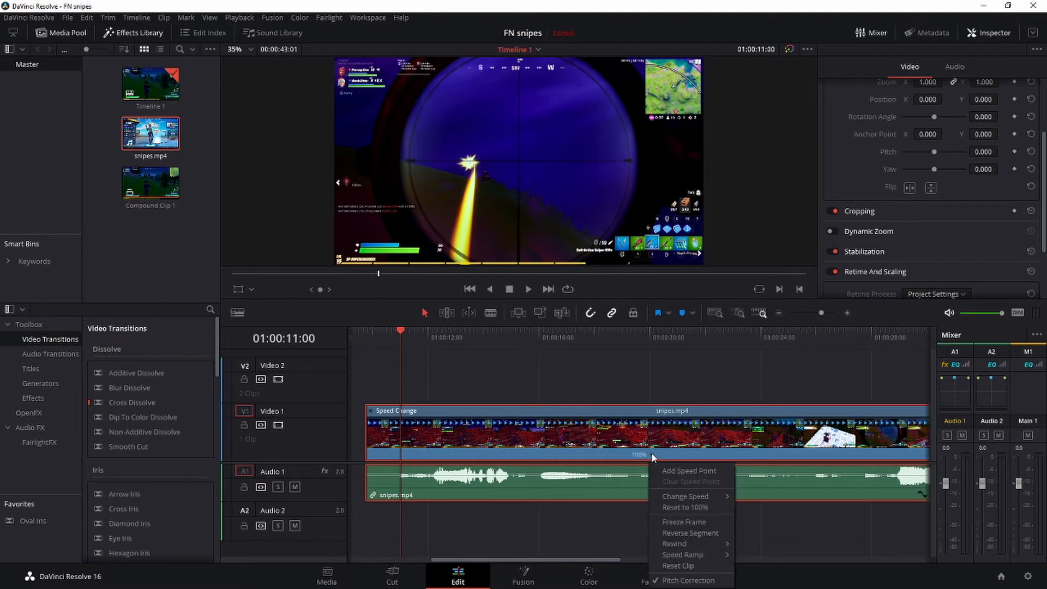
mouse_move(688, 470)
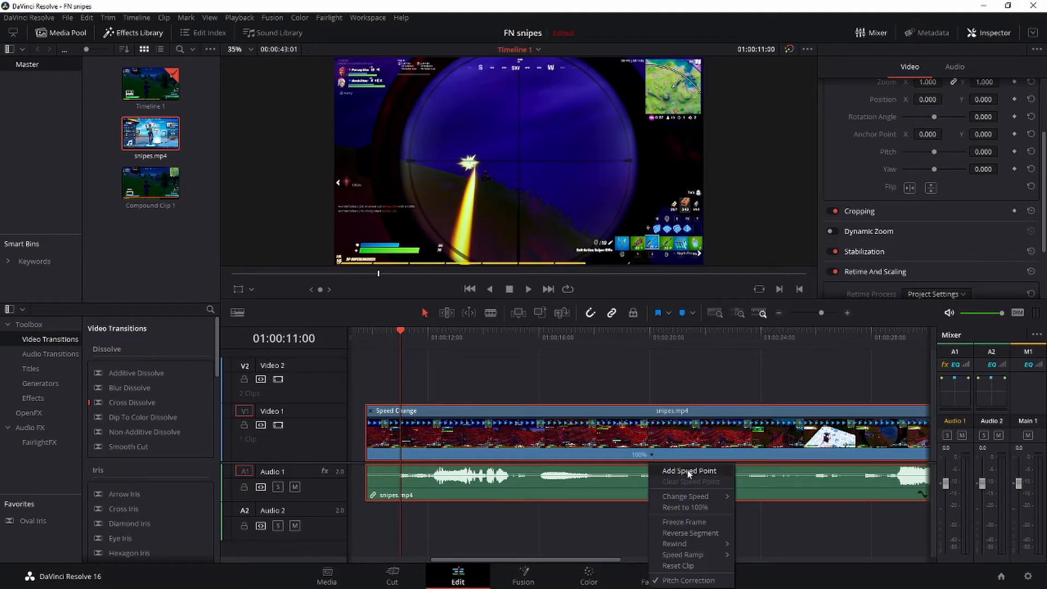
left_click(688, 471)
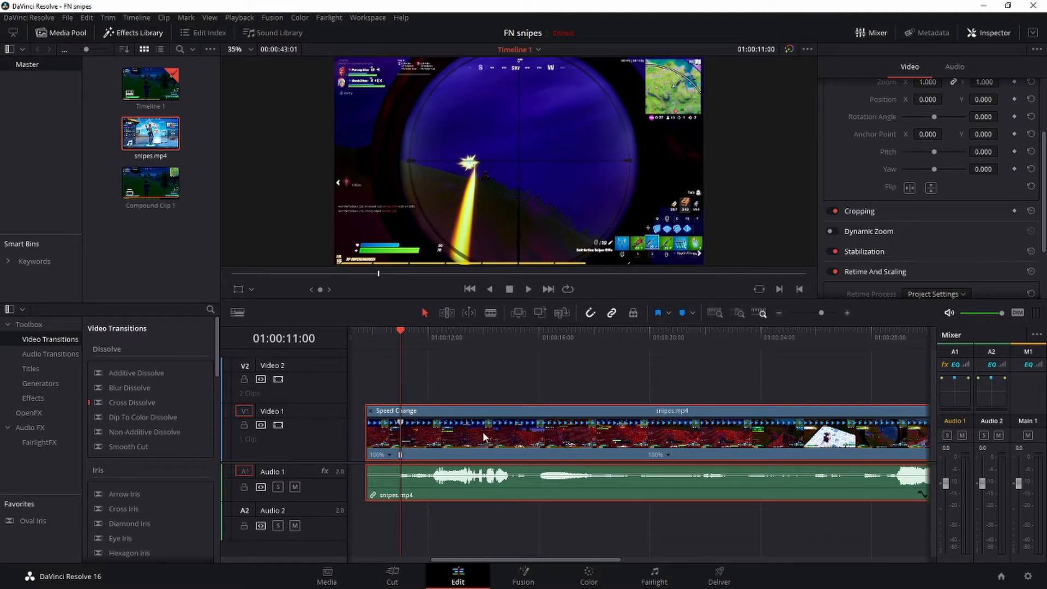
Add a second speed point just after the first to isolate the shot section.
left_click(407, 332)
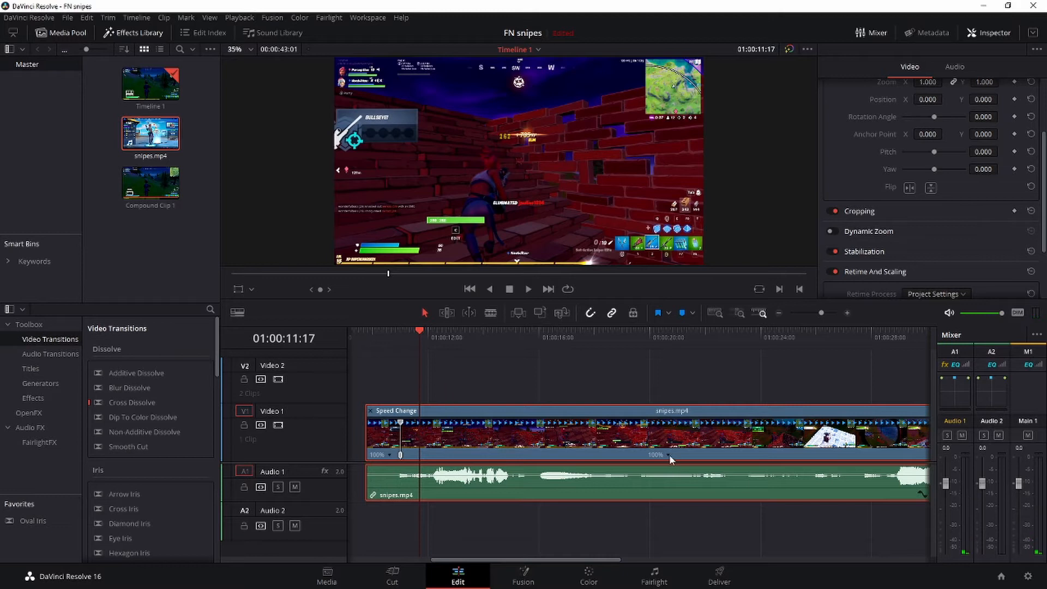
right_click(669, 457)
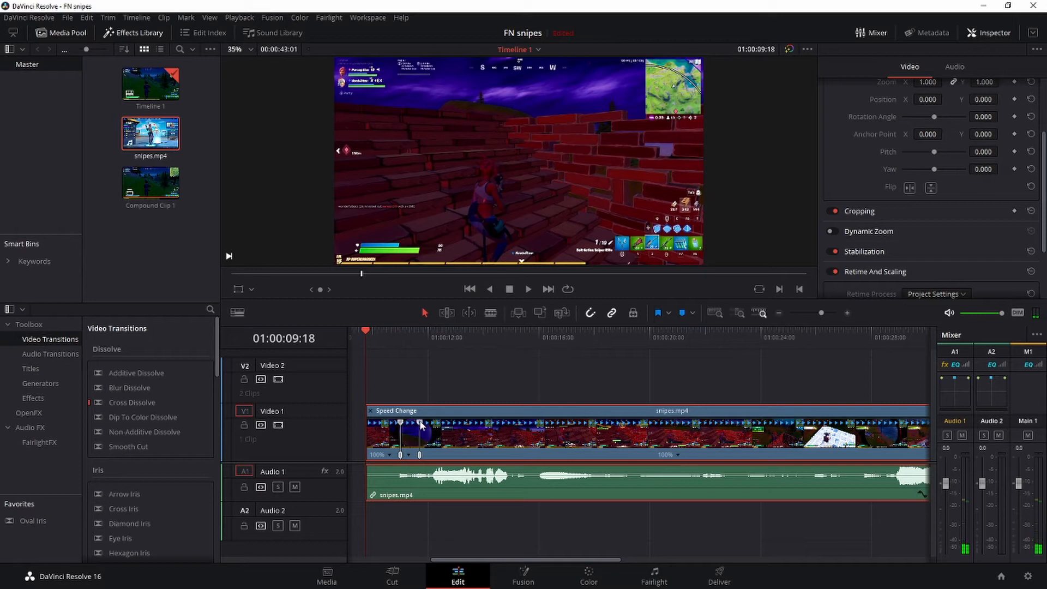
mouse_move(421, 426)
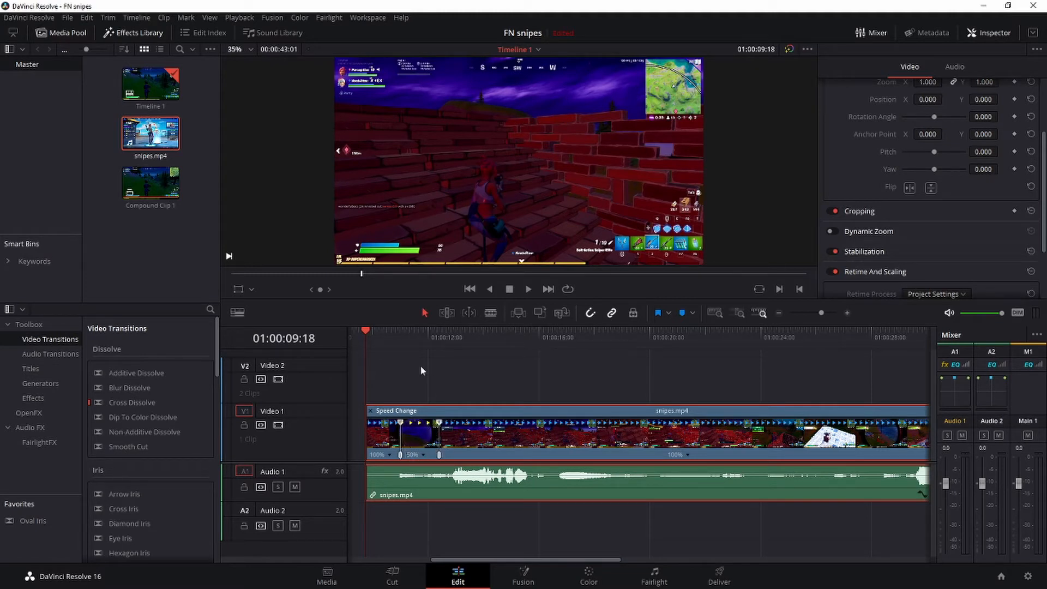
mouse_move(378, 339)
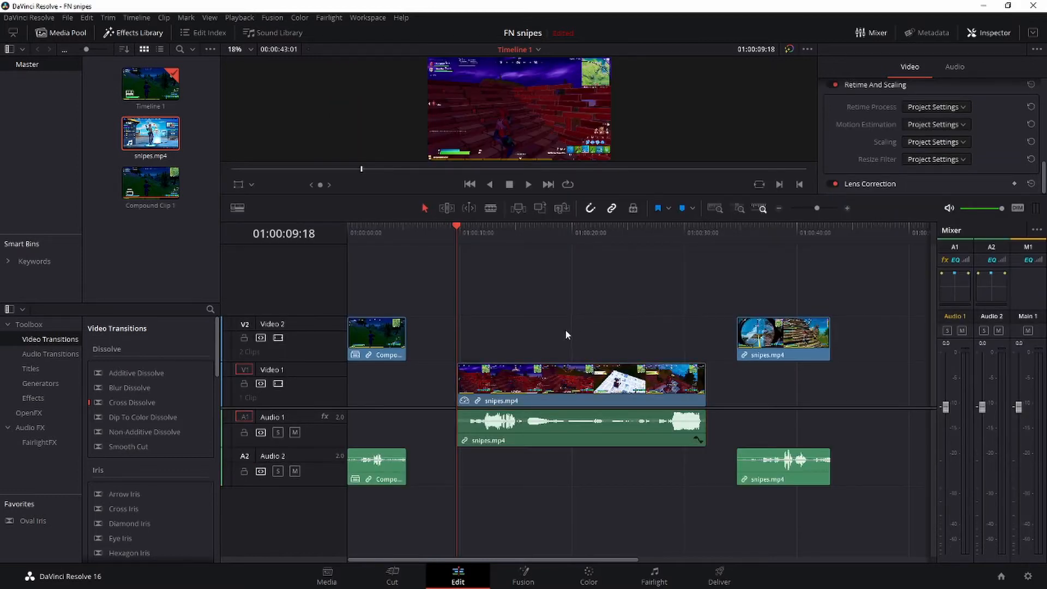
mouse_move(560, 387)
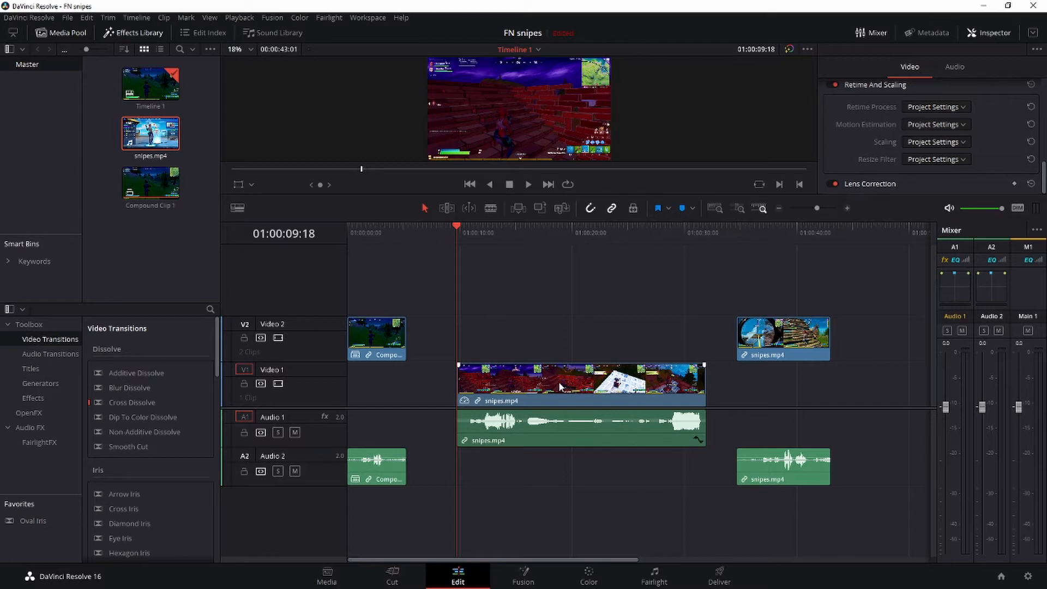
Show the Retime Curve beneath snipes.mp4 from the clip's context menu.
right_click(559, 387)
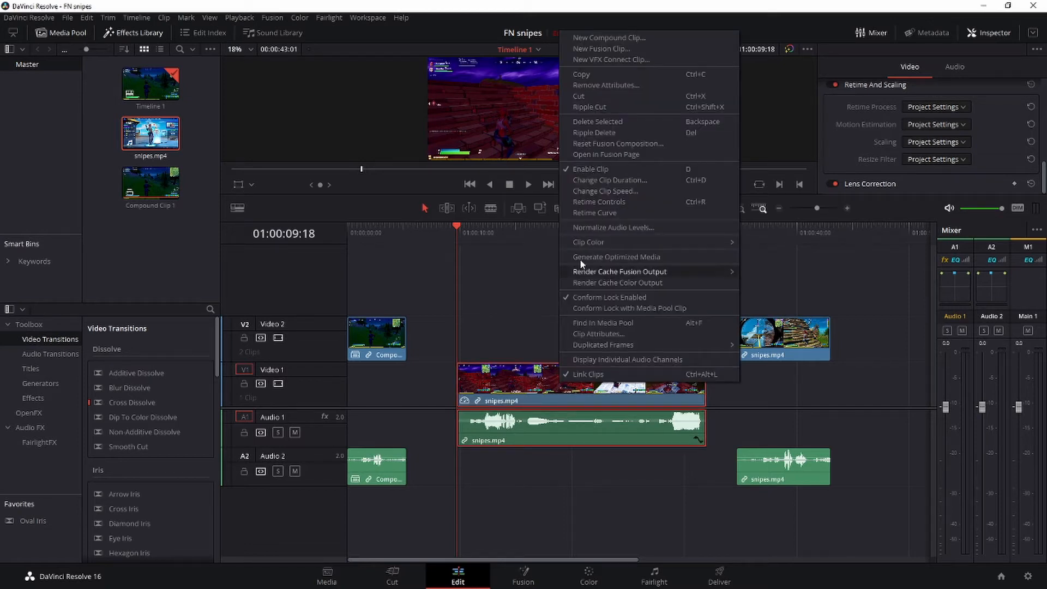
mouse_move(594, 213)
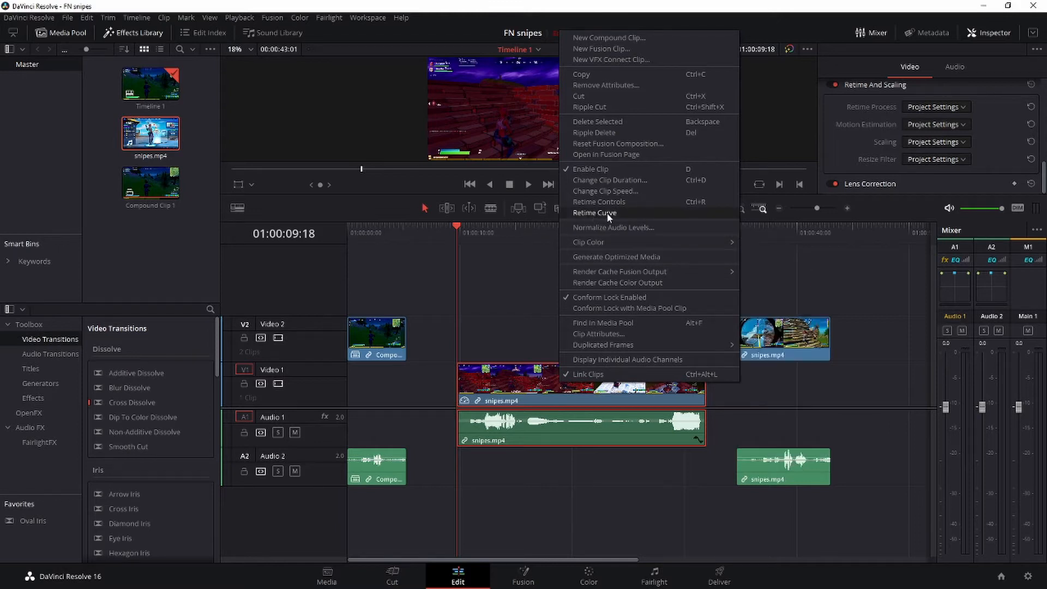
left_click(593, 213)
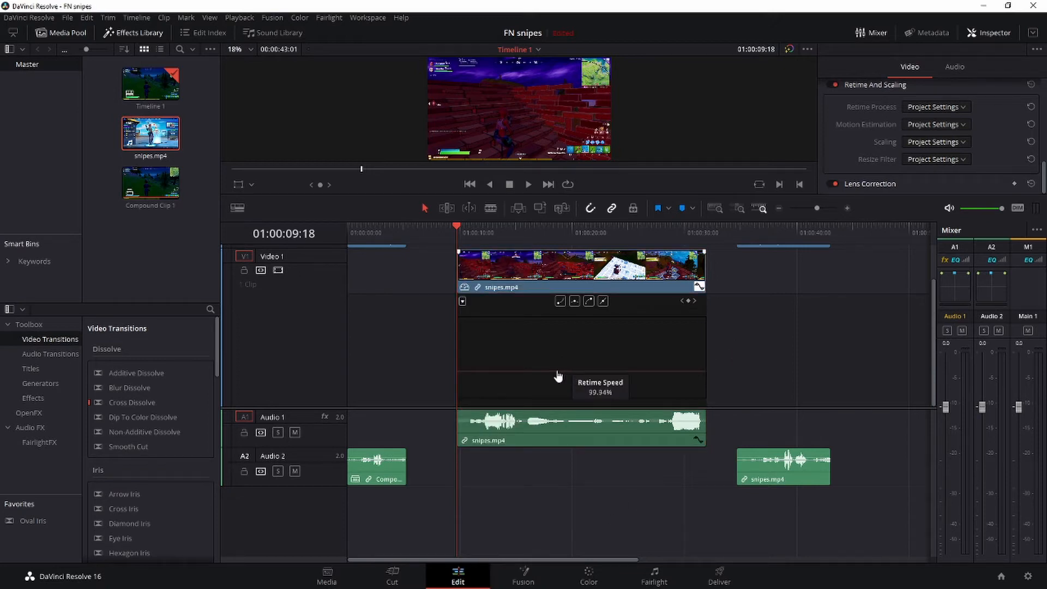
mouse_move(639, 375)
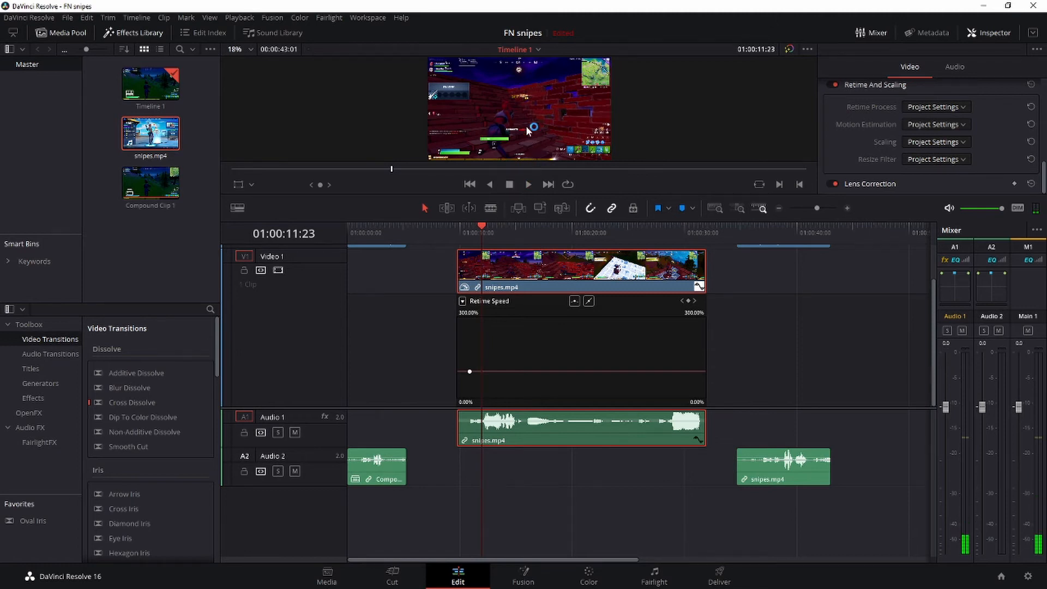
mouse_move(538, 335)
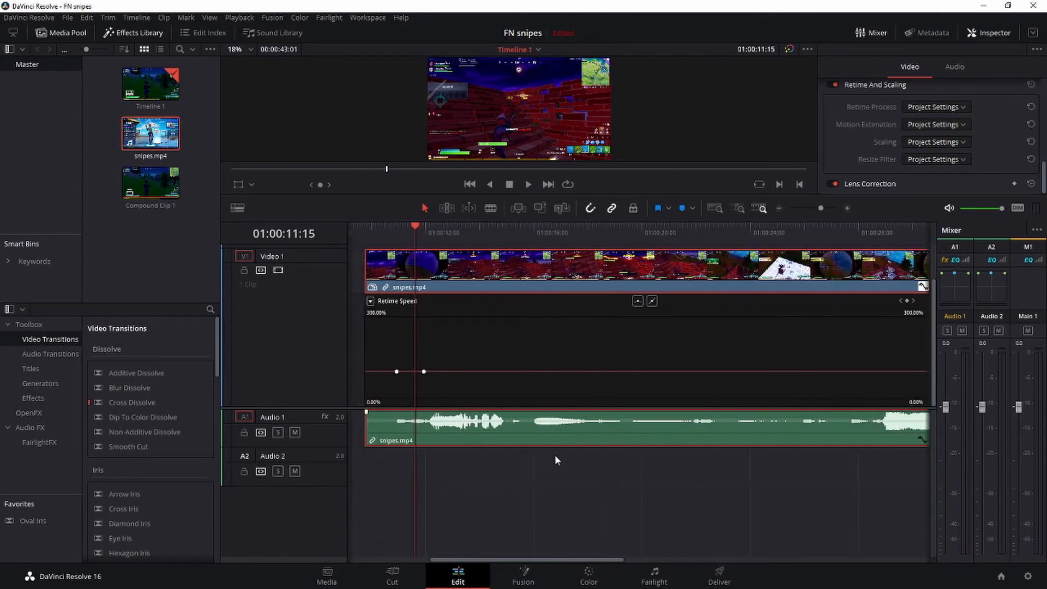
Drag the speed-curve section between the two points down through 70% to about 55%.
left_click_drag(396, 371, 447, 371)
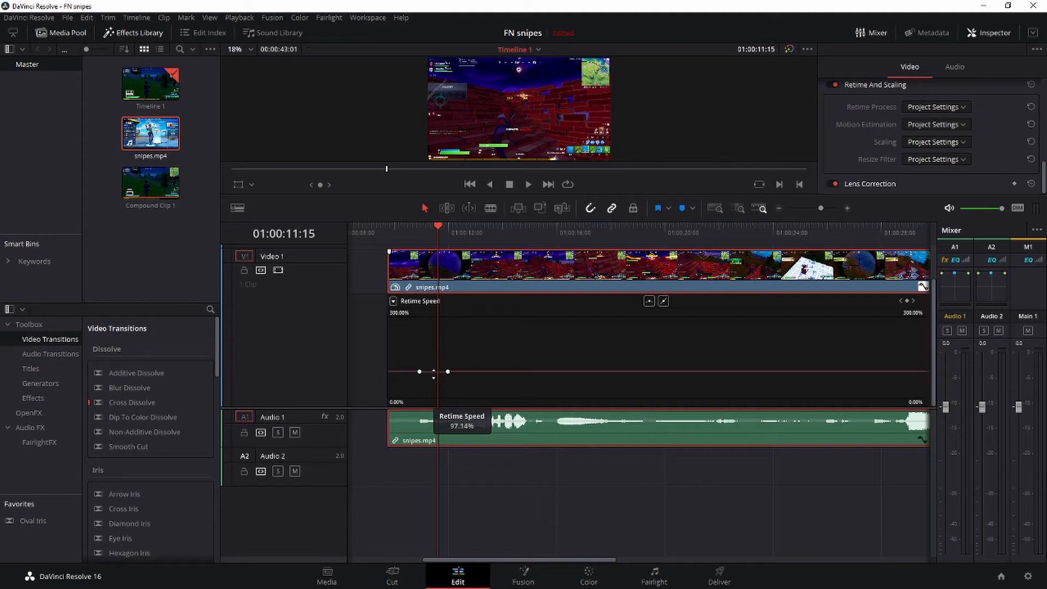
left_click_drag(447, 372, 435, 387)
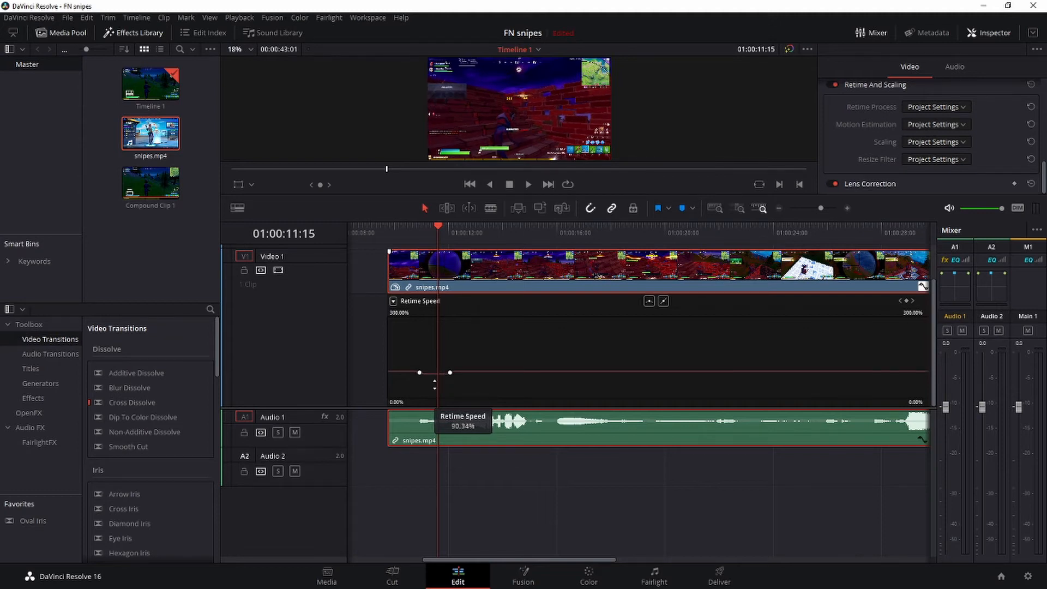
left_click_drag(449, 372, 457, 374)
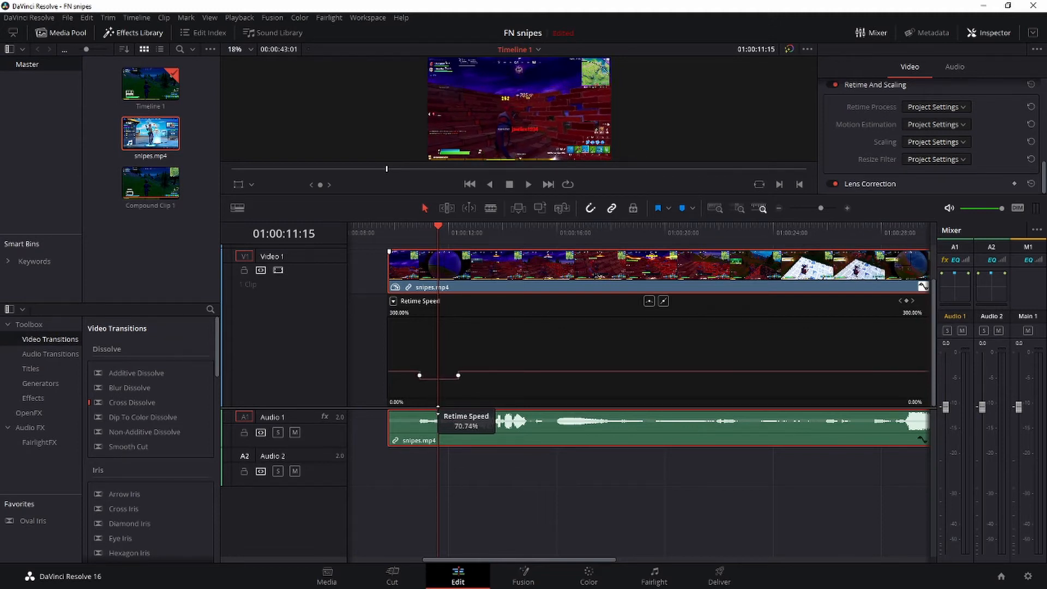
left_click_drag(456, 375, 426, 375)
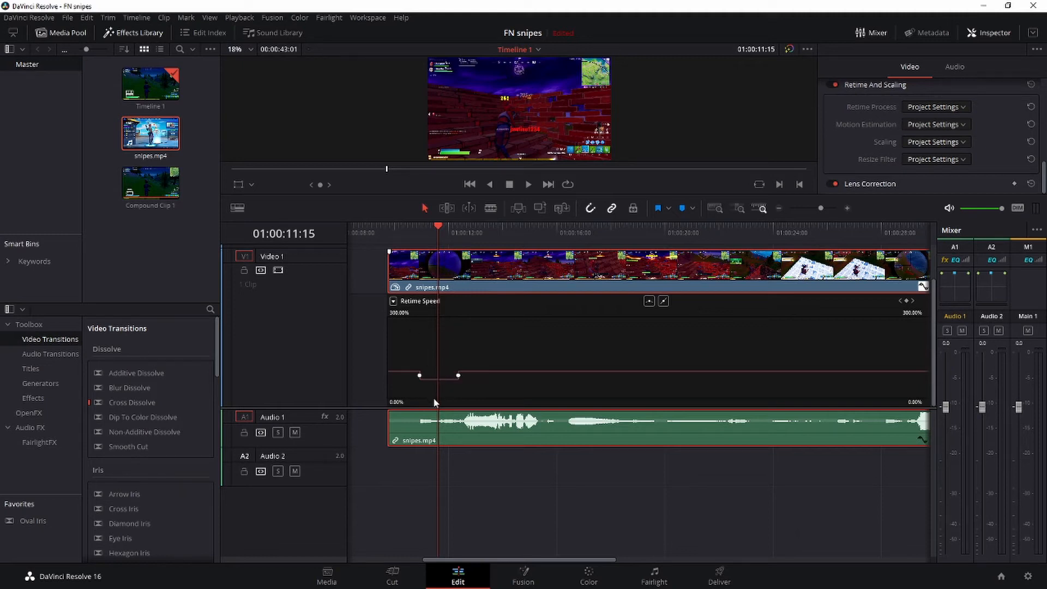
left_click_drag(419, 375, 437, 375)
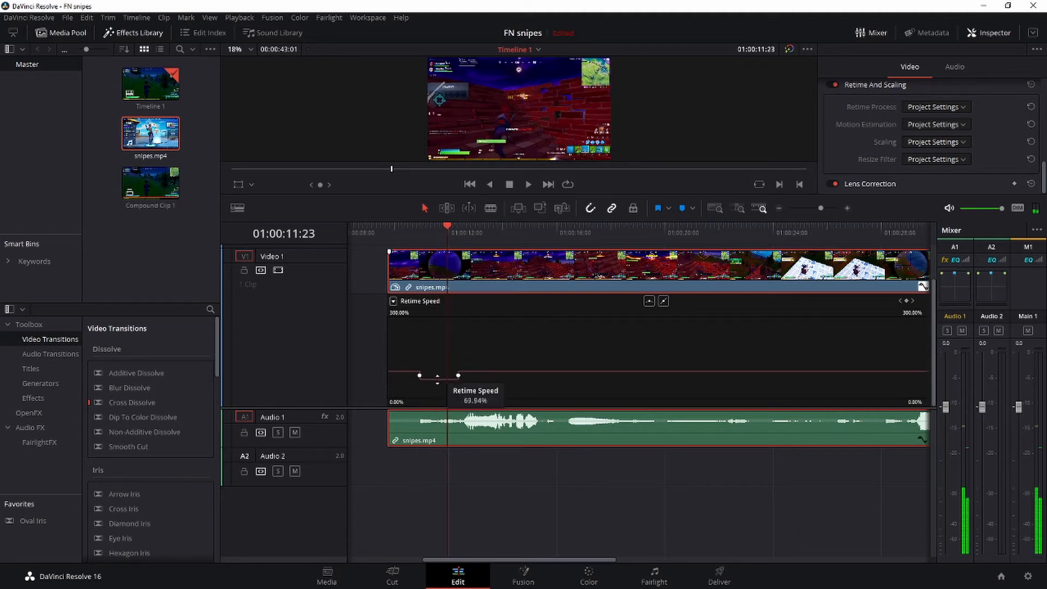
left_click_drag(457, 375, 436, 375)
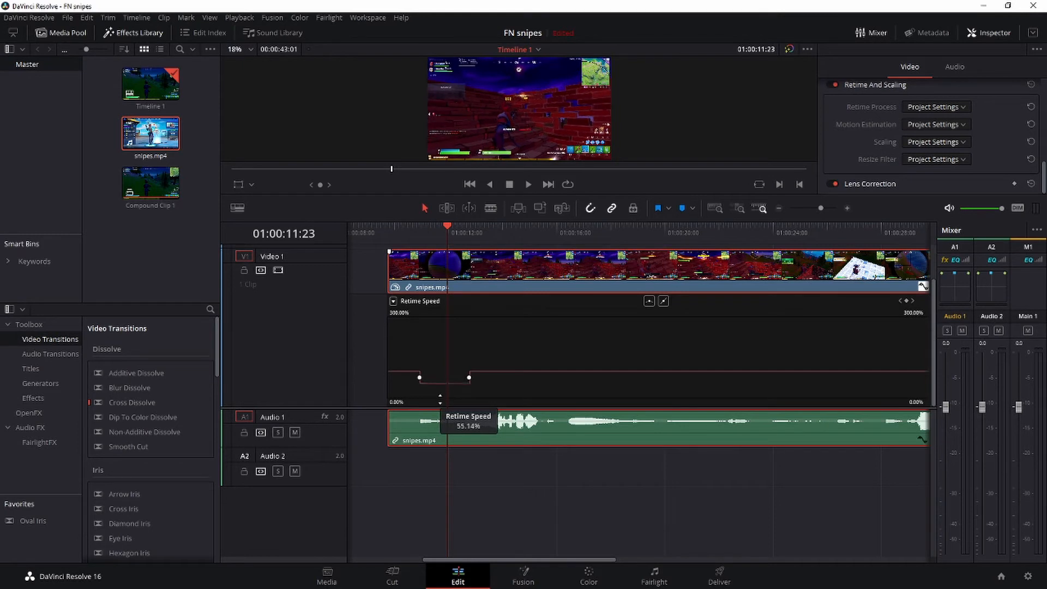
left_click_drag(468, 377, 472, 377)
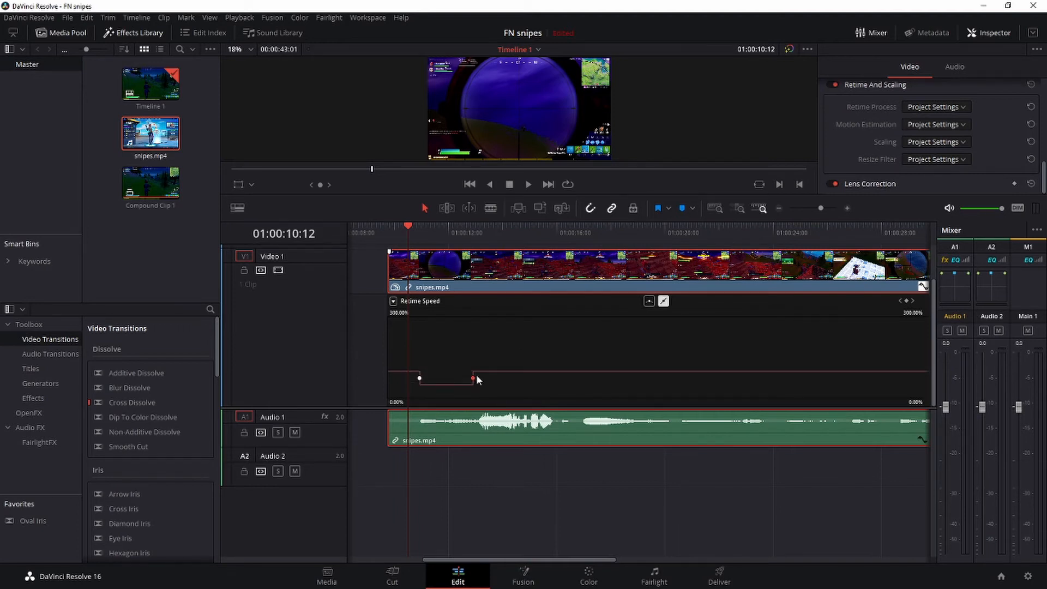
mouse_move(651, 305)
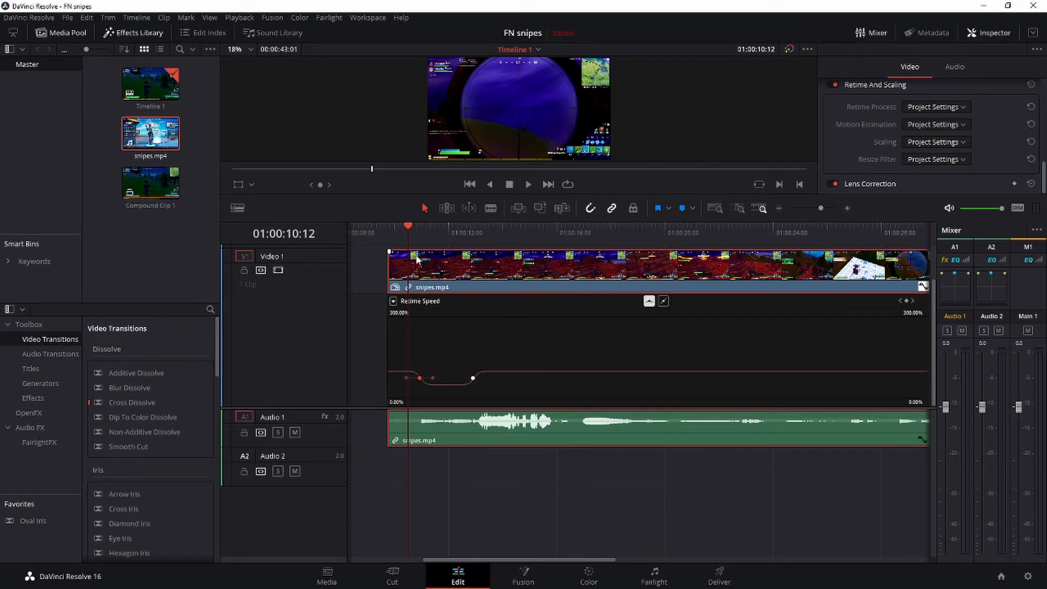
Preview the slow motion, lower the shot section to about 40% speed, then stop playback.
left_click(528, 184)
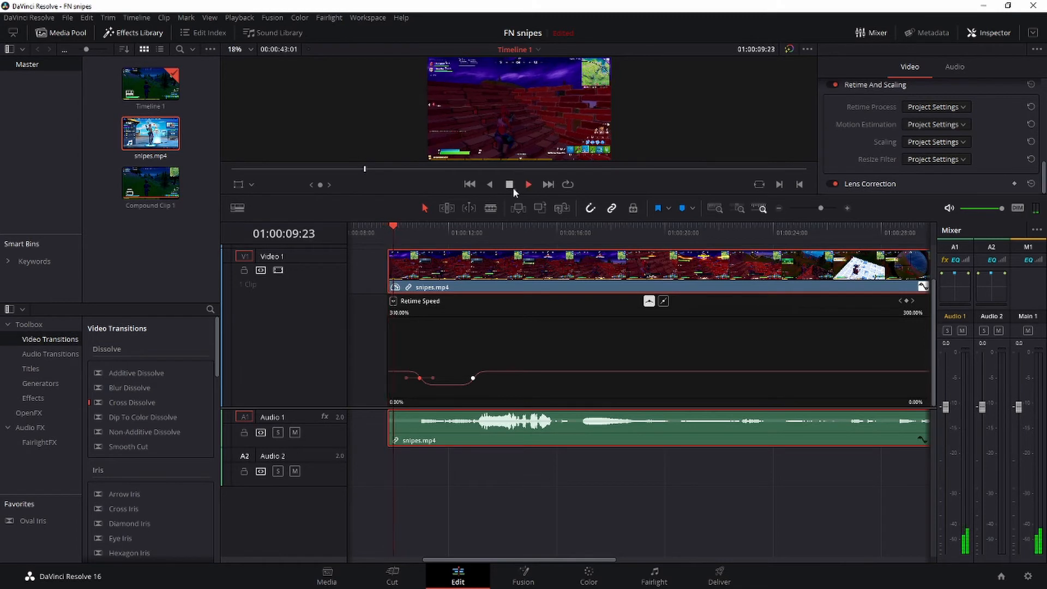
left_click(528, 184)
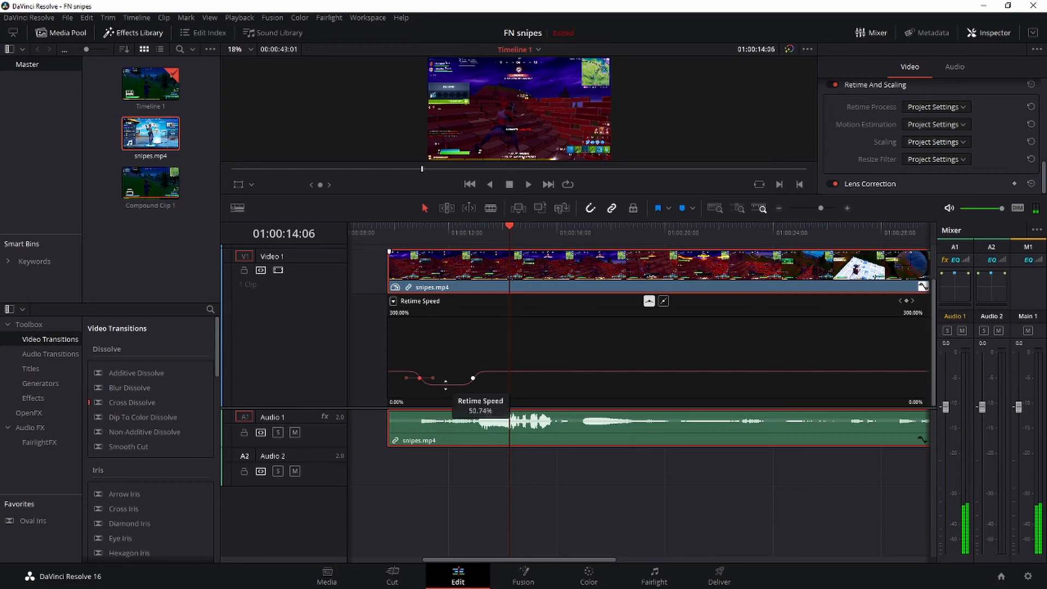
left_click_drag(473, 378, 498, 378)
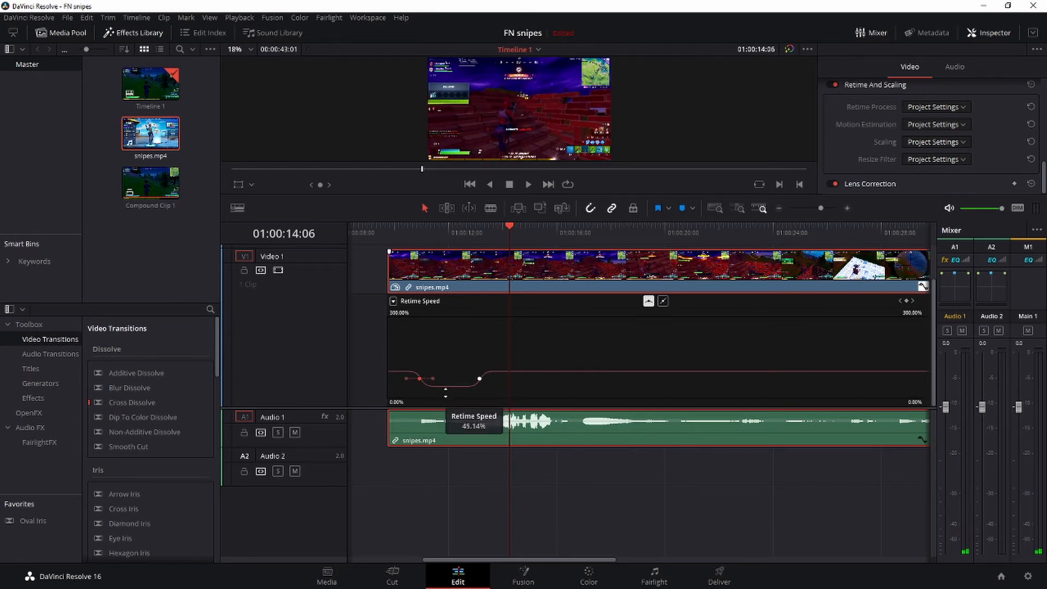
left_click_drag(480, 379, 484, 378)
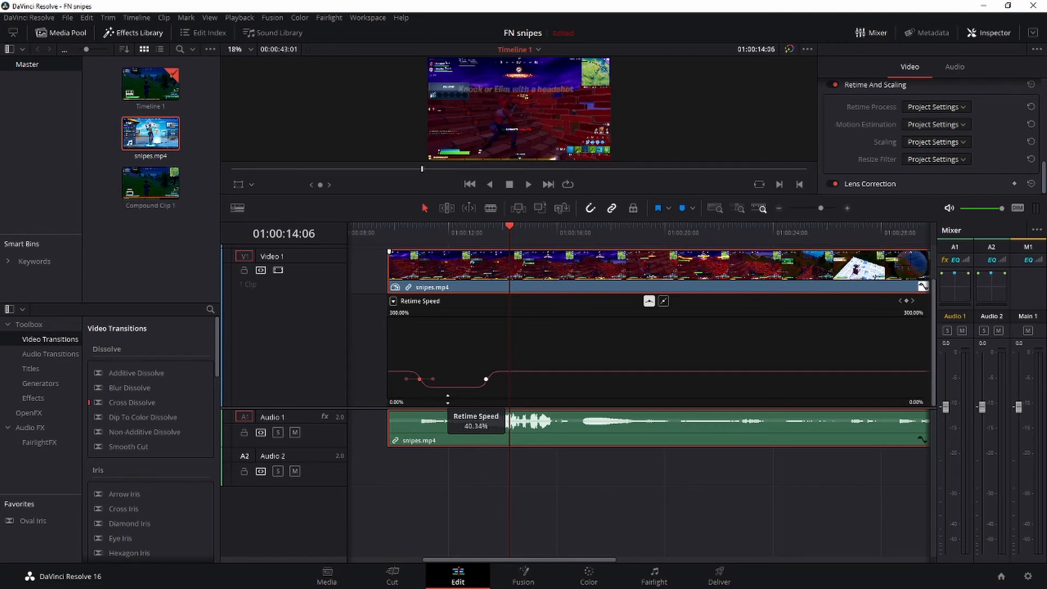
mouse_move(460, 322)
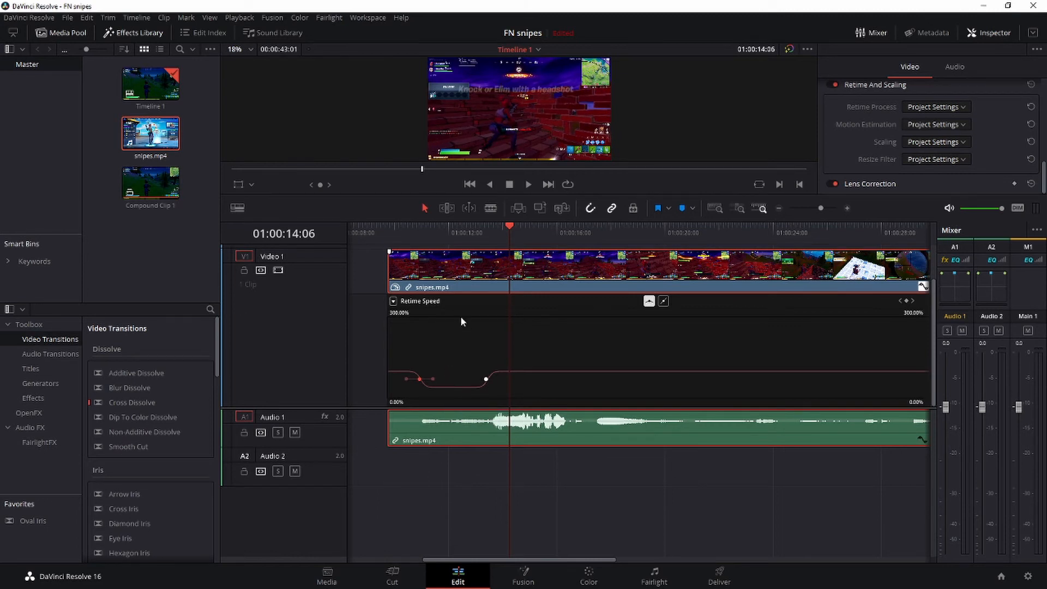
mouse_move(481, 277)
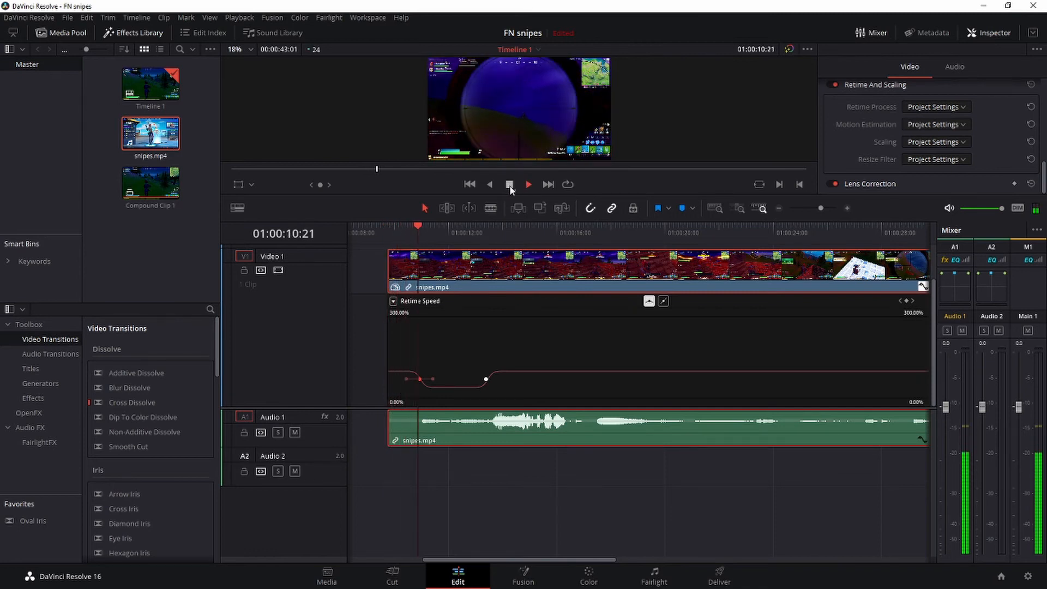
left_click(528, 185)
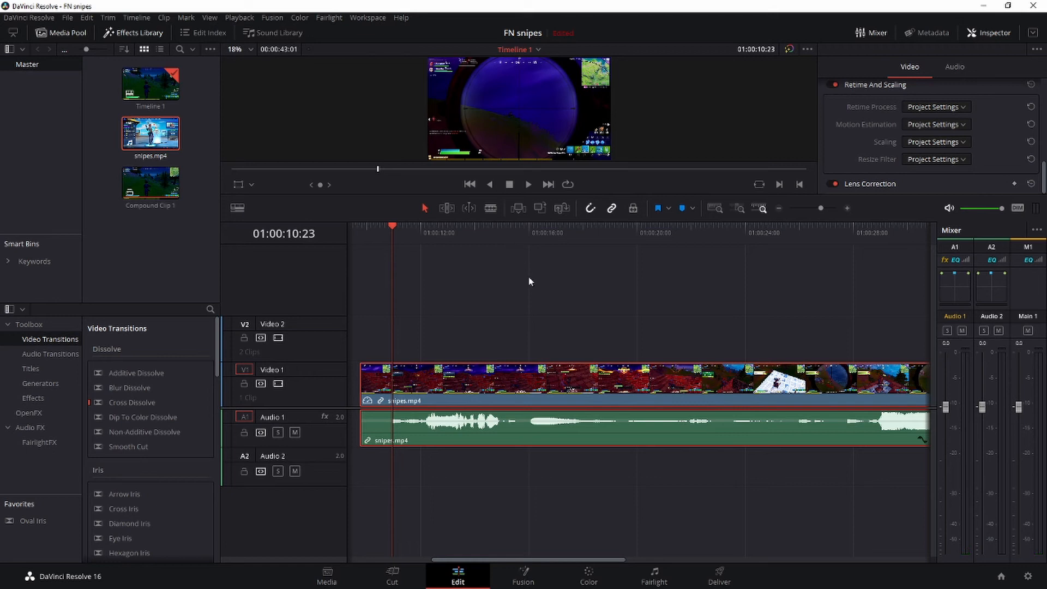
mouse_move(552, 256)
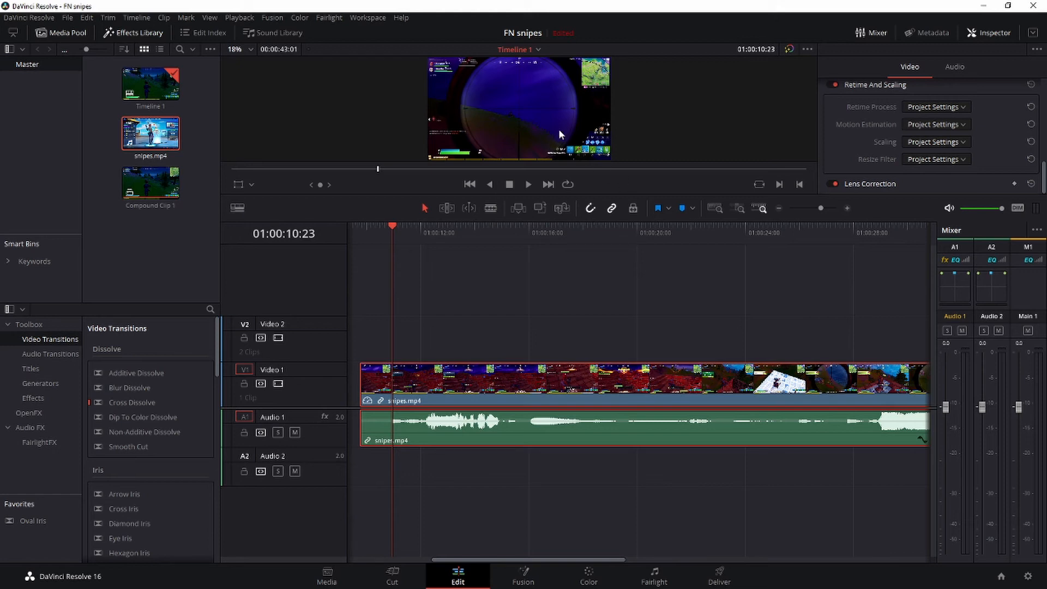
mouse_move(512, 162)
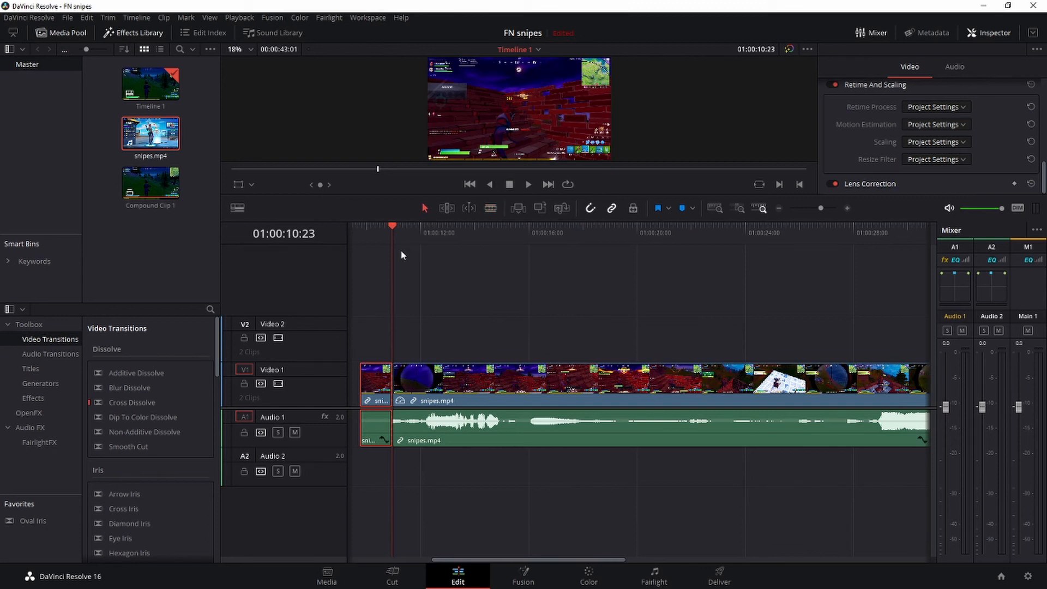
mouse_move(408, 262)
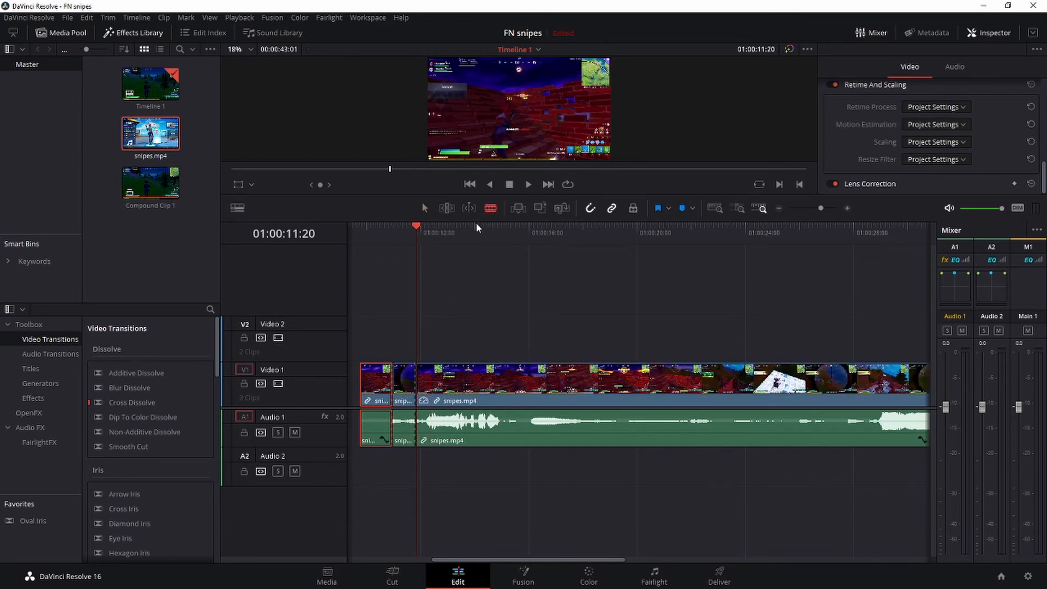
mouse_move(409, 337)
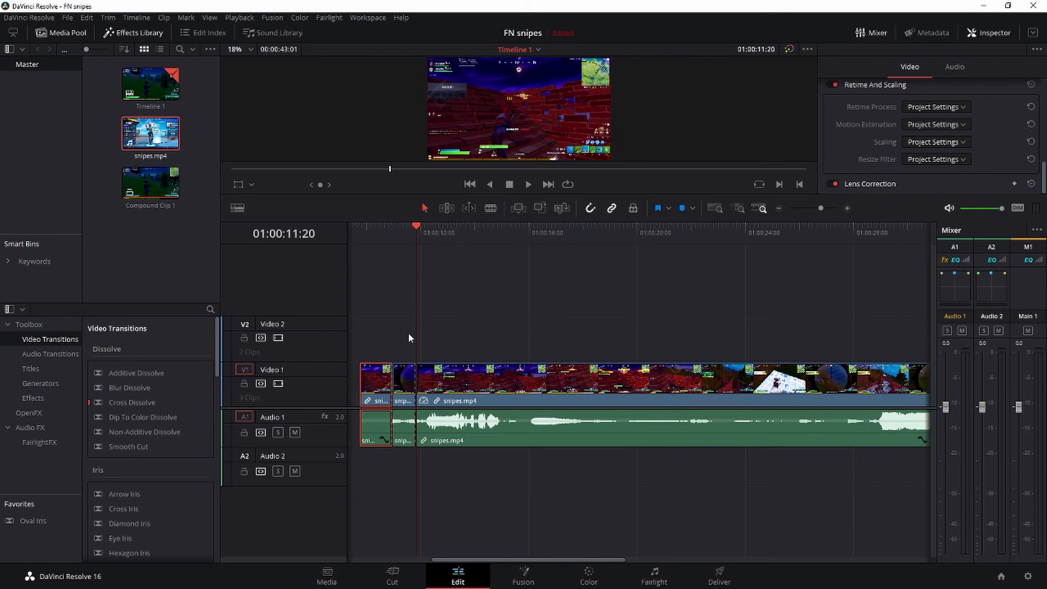
mouse_move(407, 388)
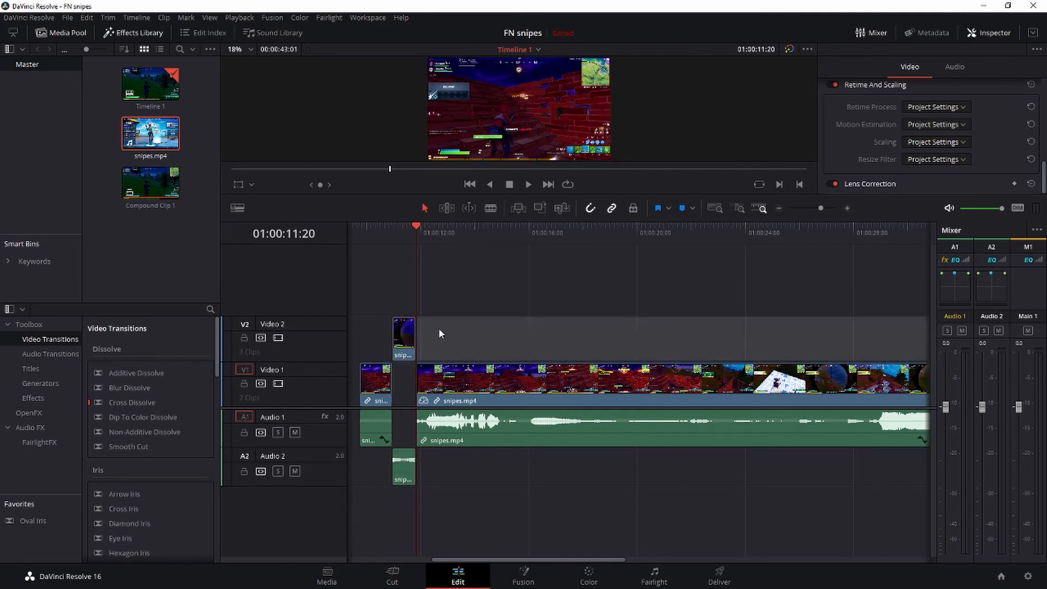
Change the separated shot clip's speed to 40 with Ripple sequence ticked.
right_click(402, 337)
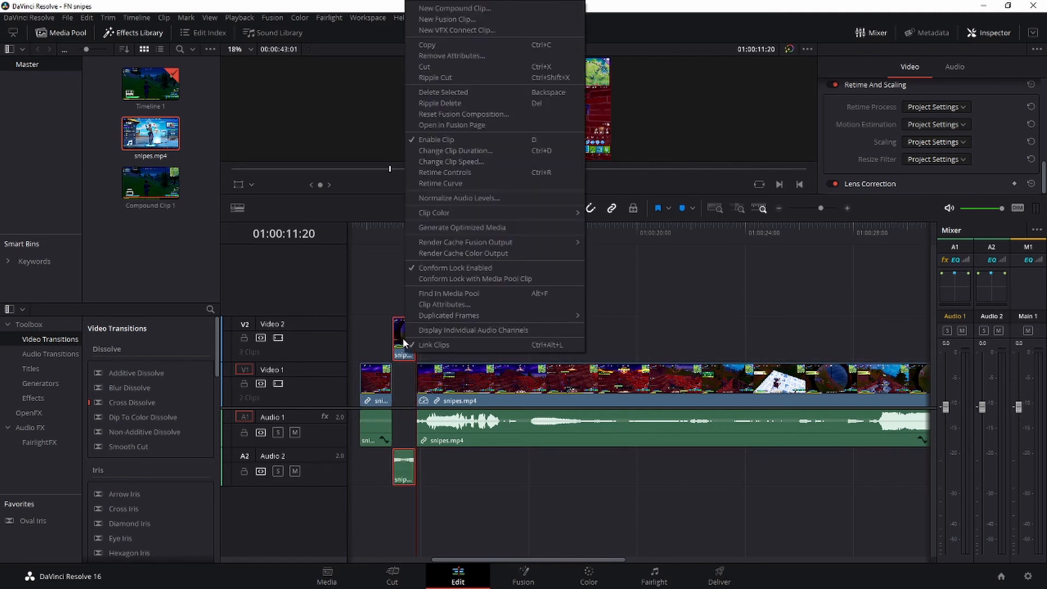
left_click(434, 345)
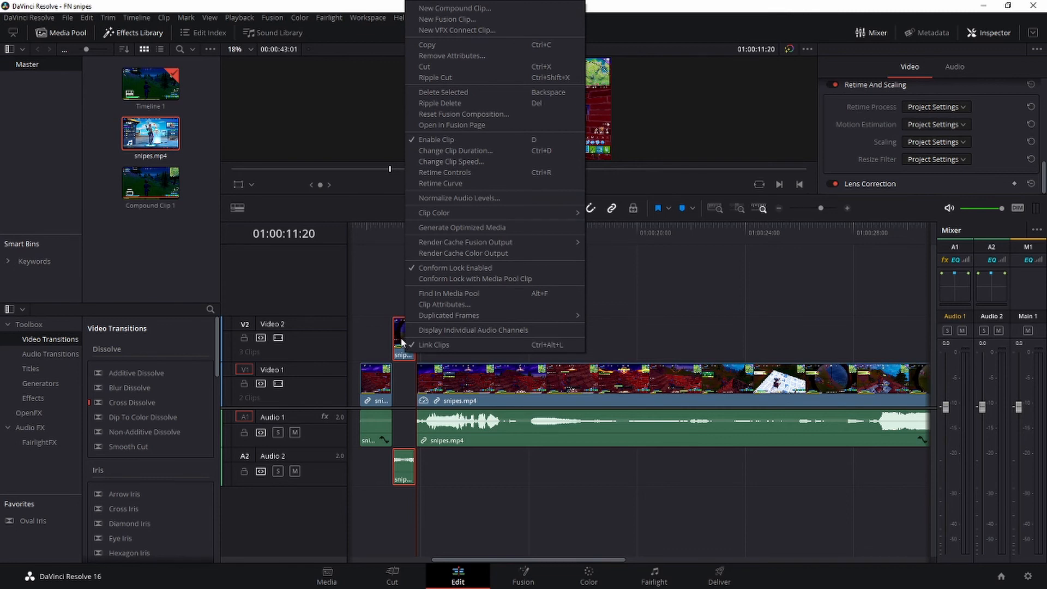
mouse_move(445, 173)
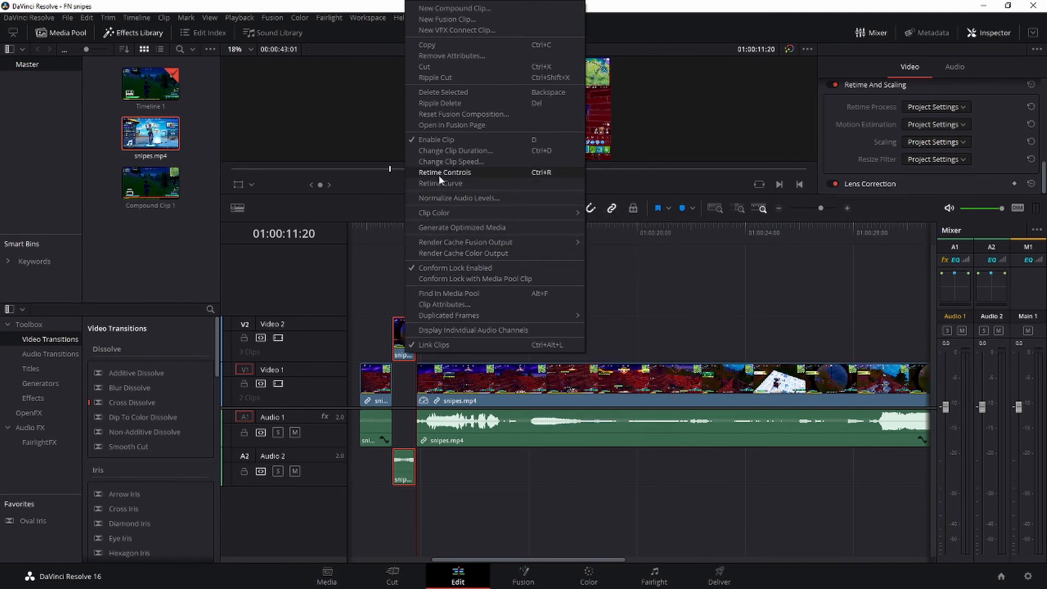
left_click(450, 161)
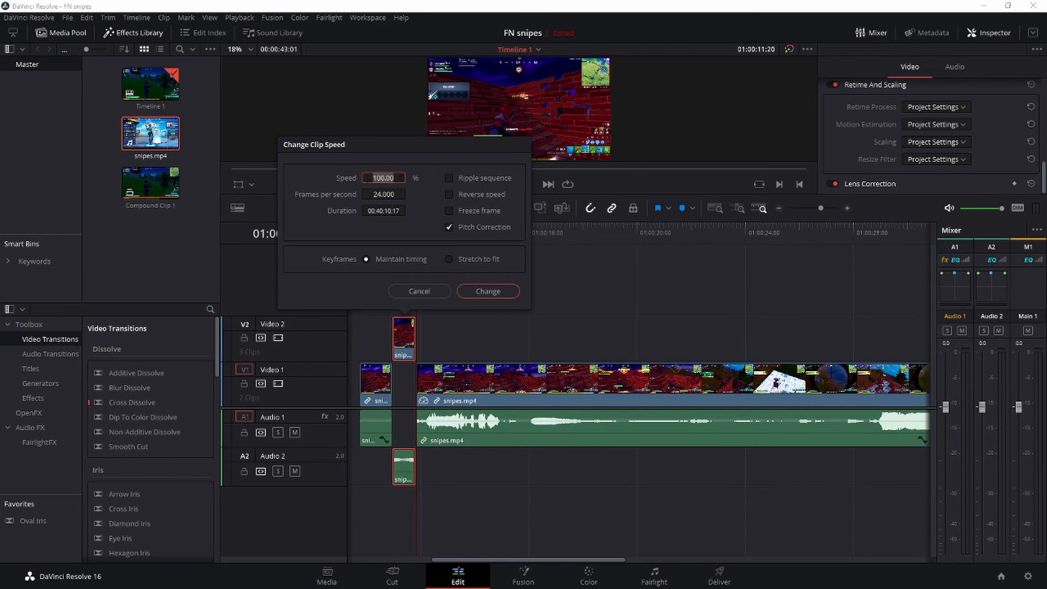
type("40")
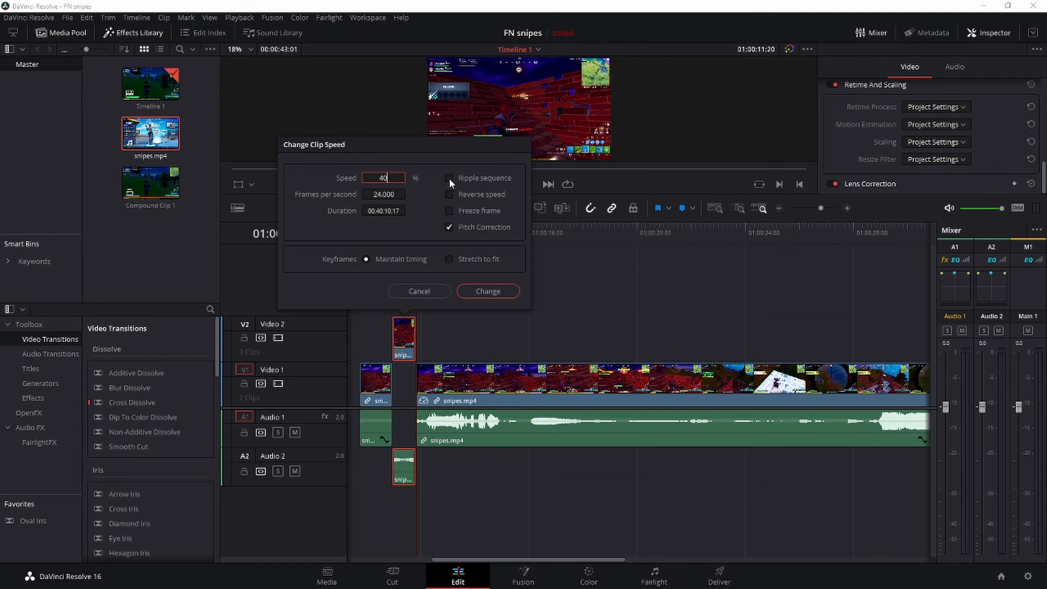
left_click(487, 290)
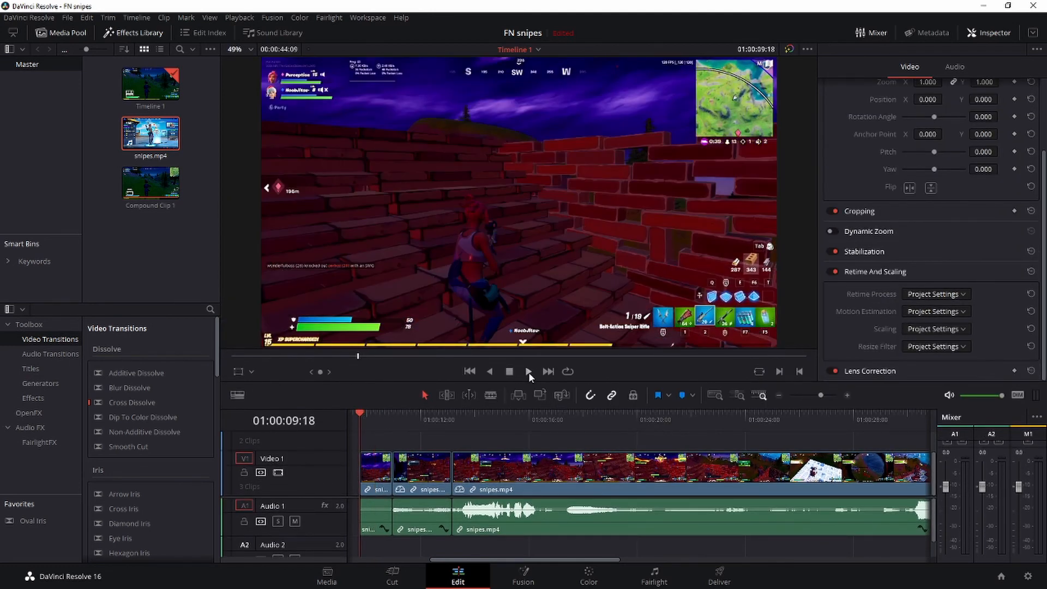
left_click(528, 370)
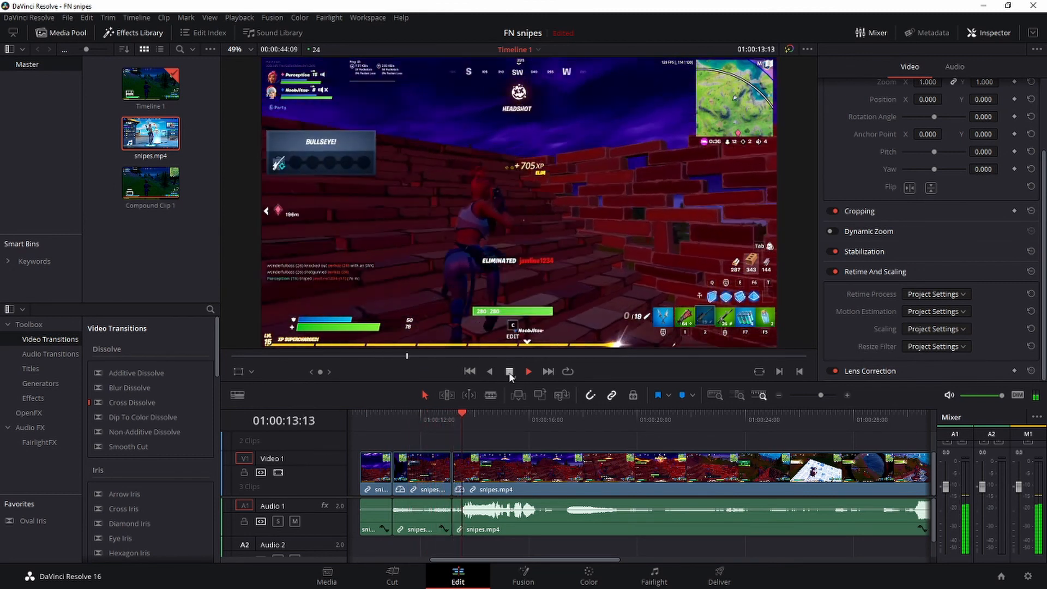
left_click(528, 371)
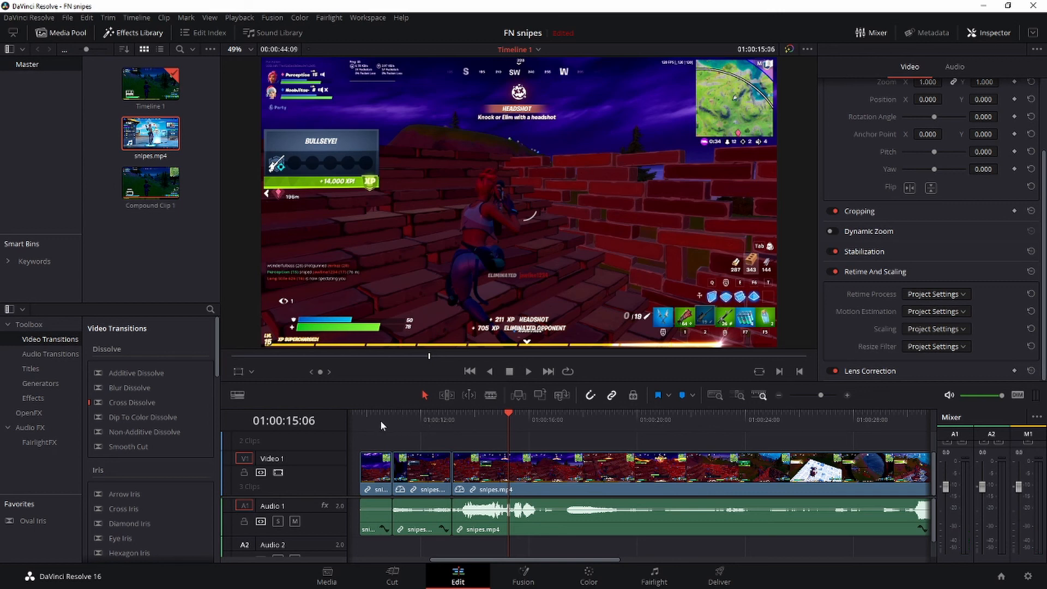
mouse_move(363, 426)
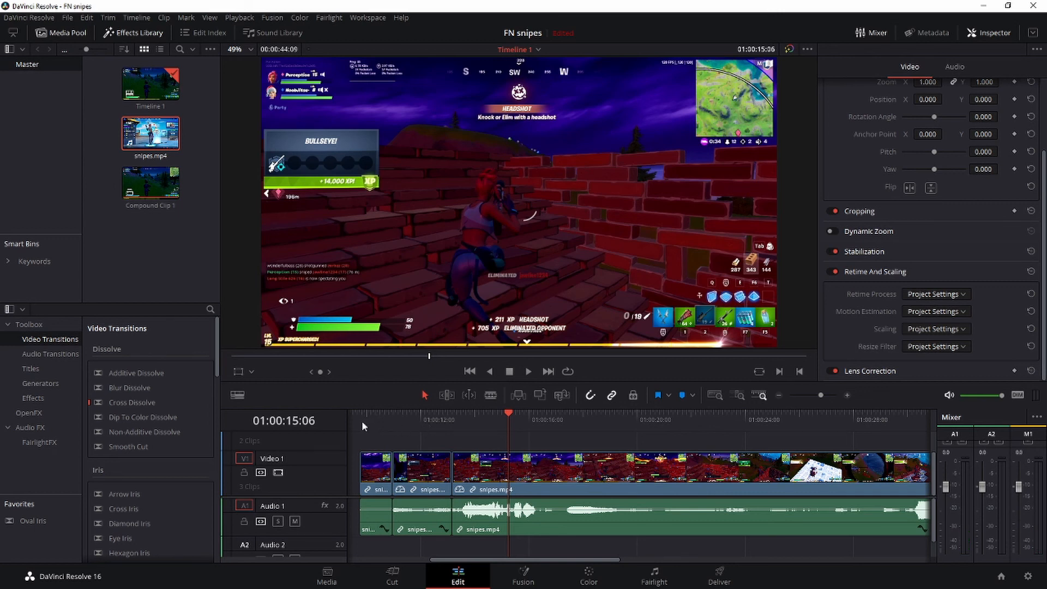
mouse_move(493, 435)
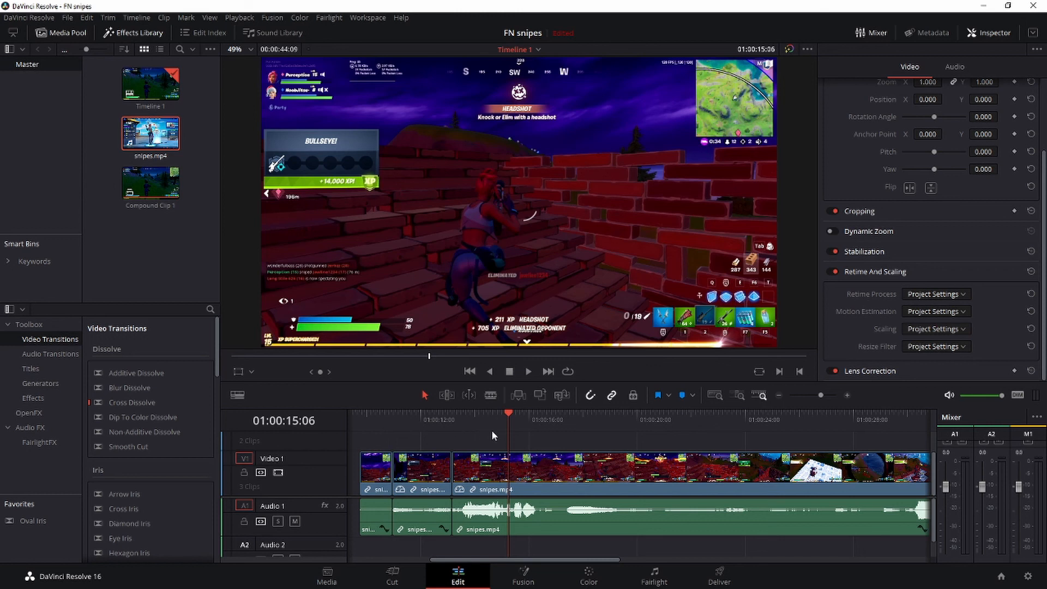
mouse_move(478, 441)
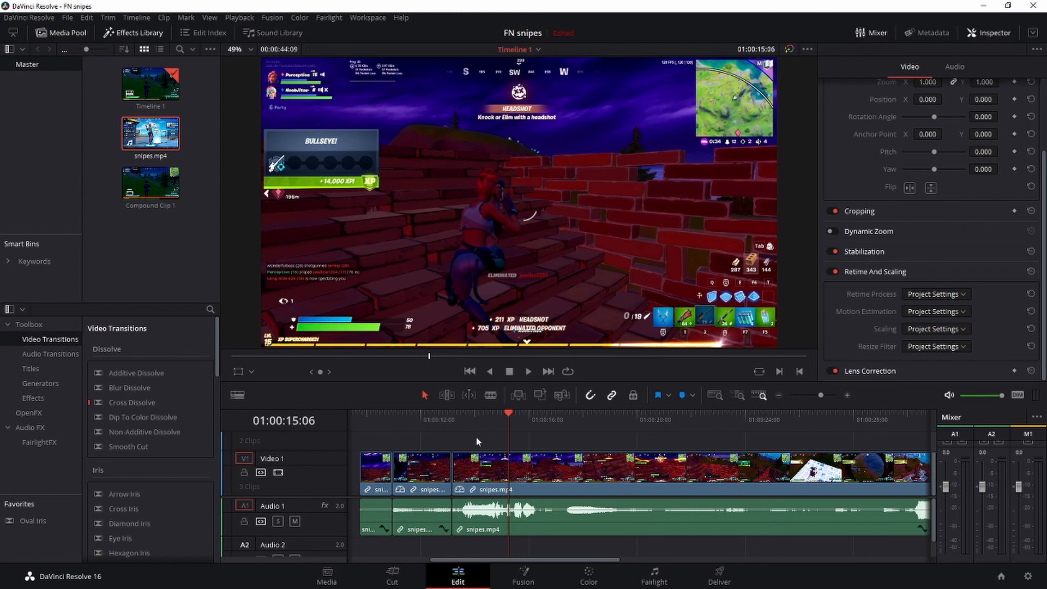